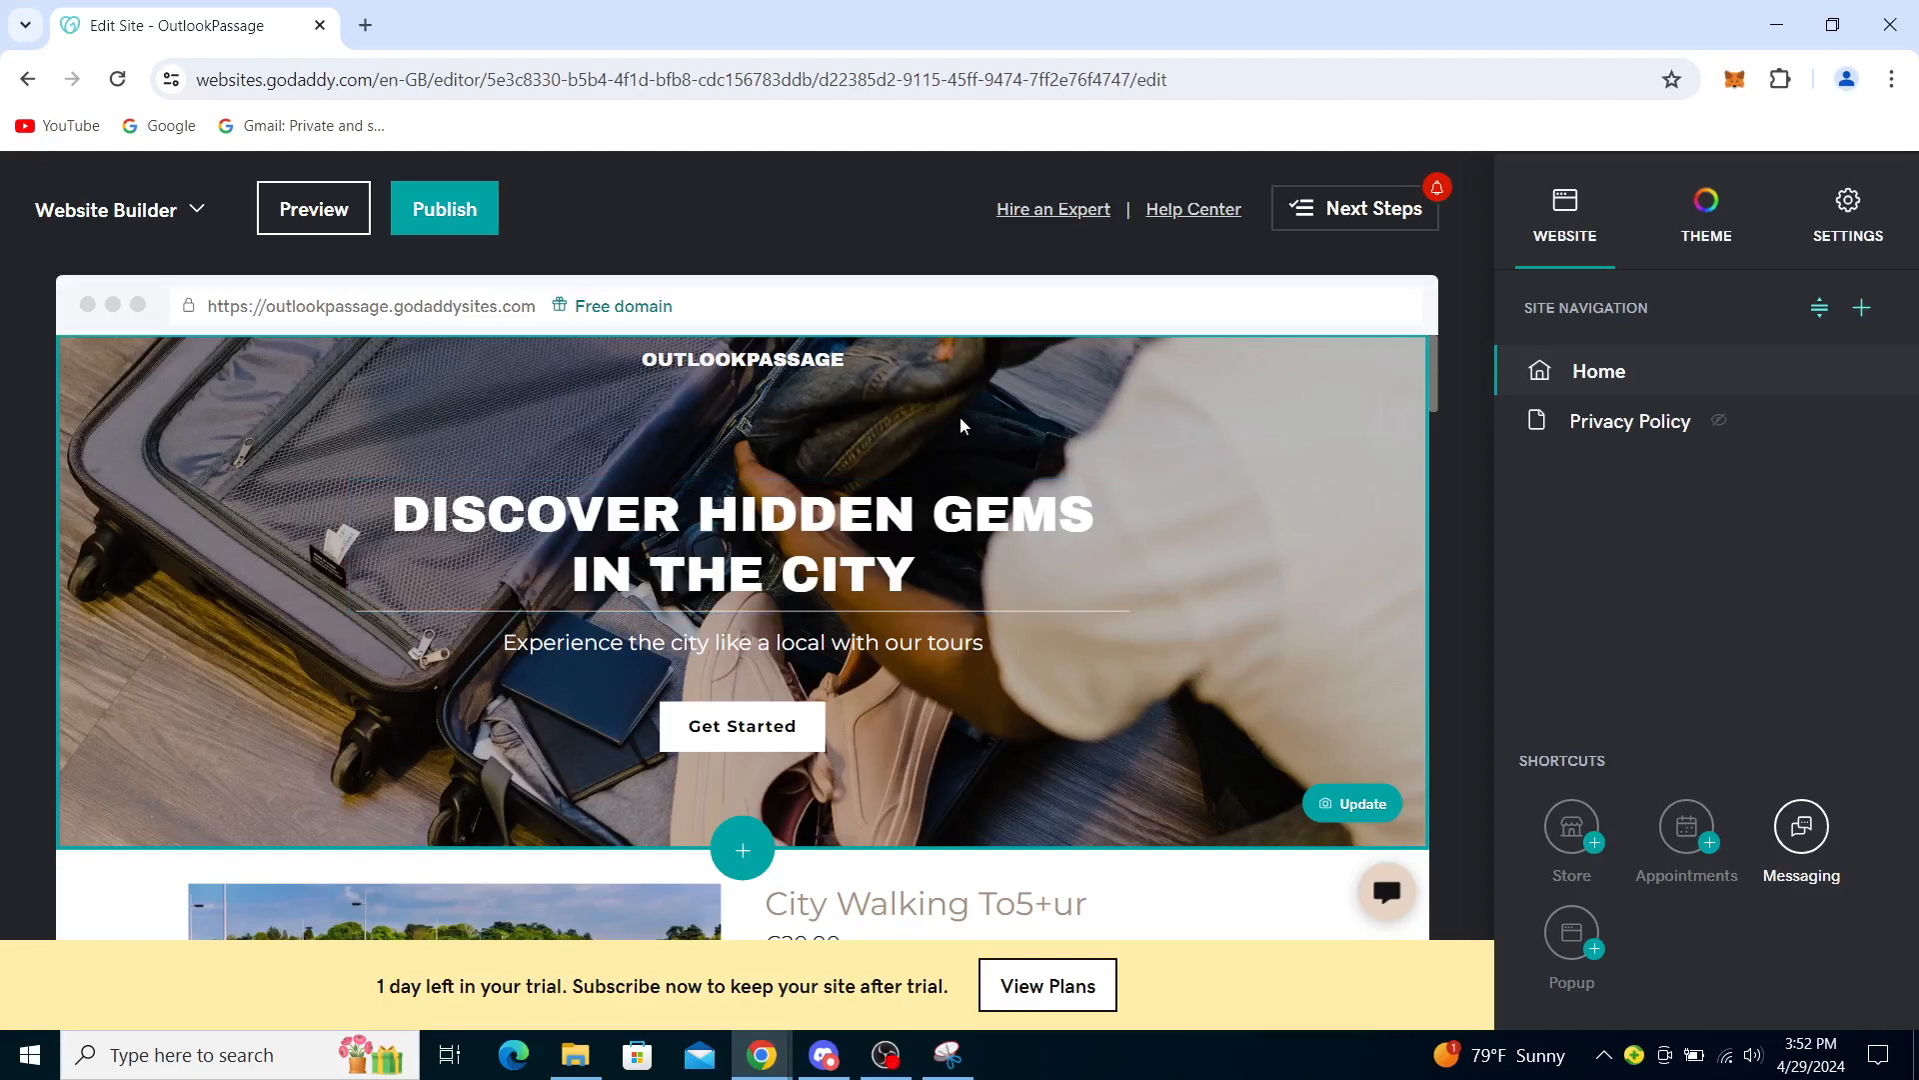
pyautogui.moveTo(944, 410)
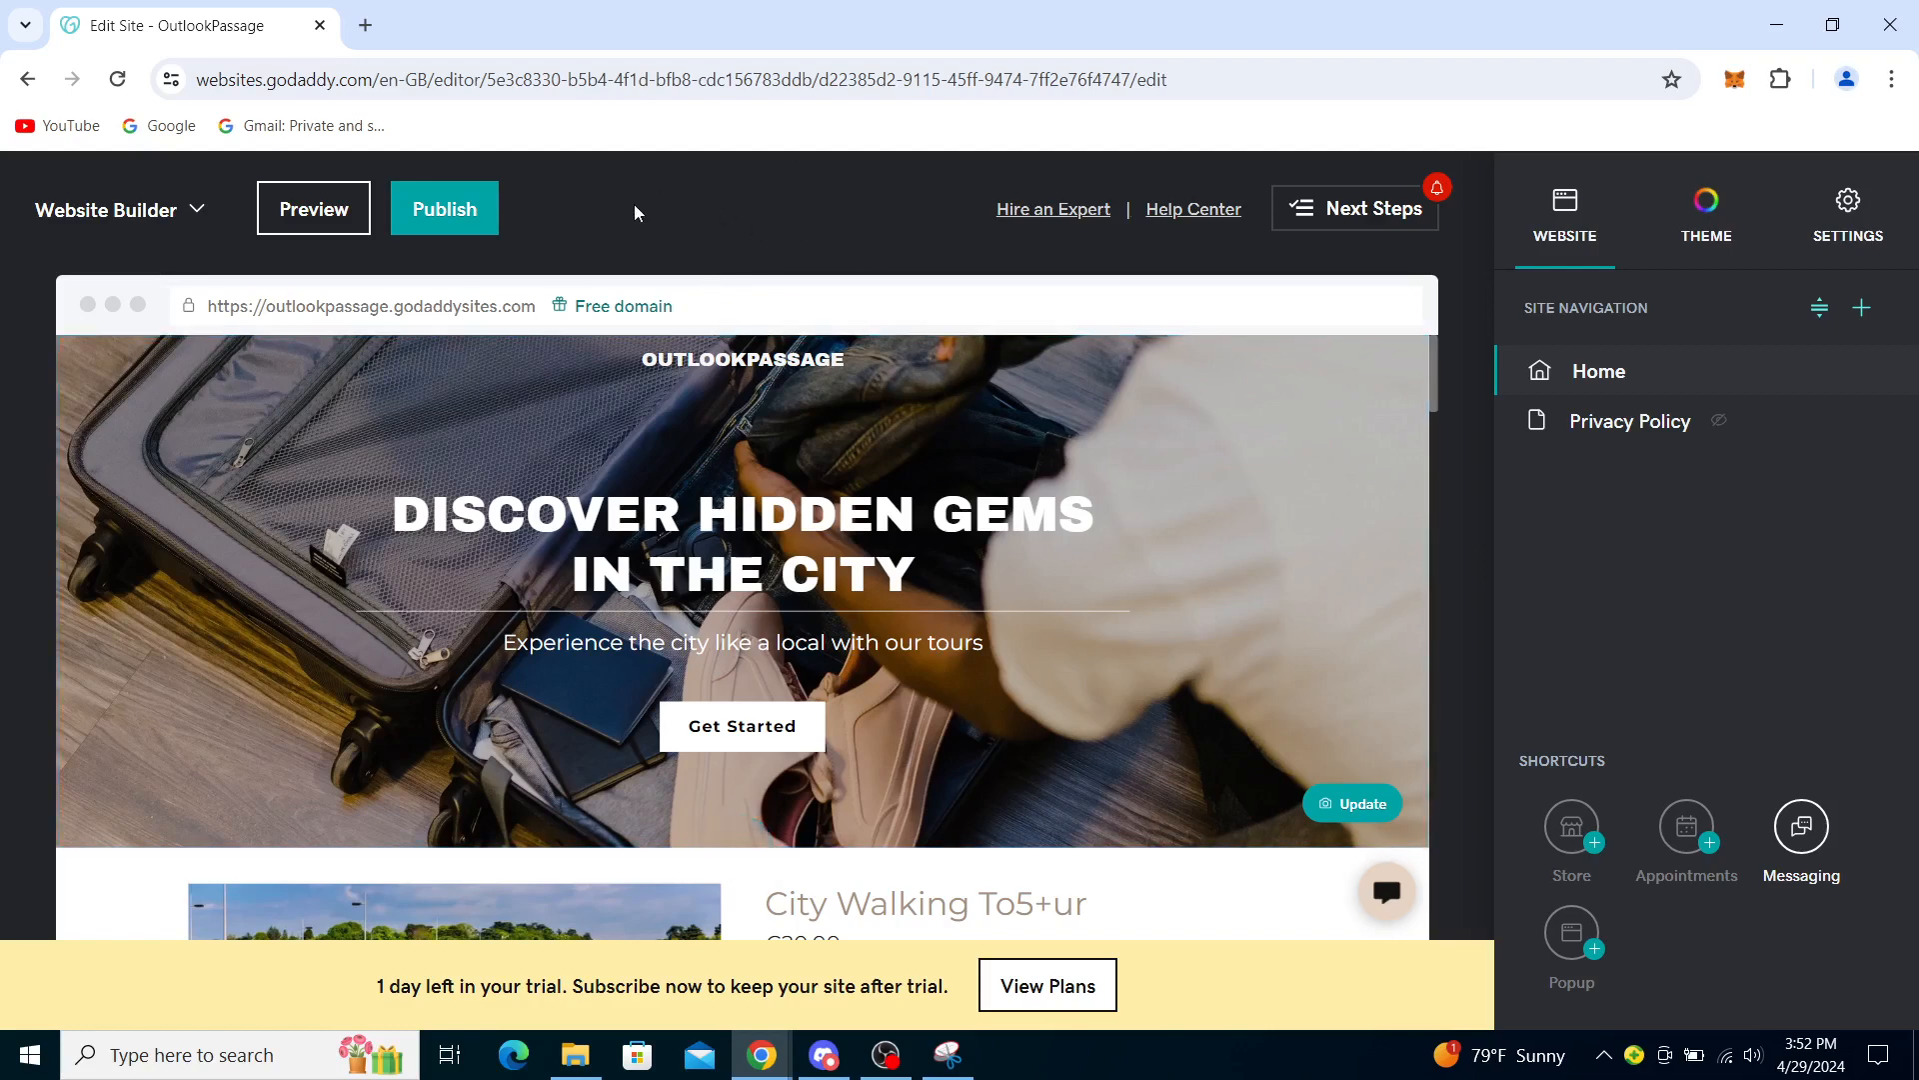
# Open a new Chrome tab and load GoDaddy's website by entering 'godaddy'
pyautogui.click(365, 24)
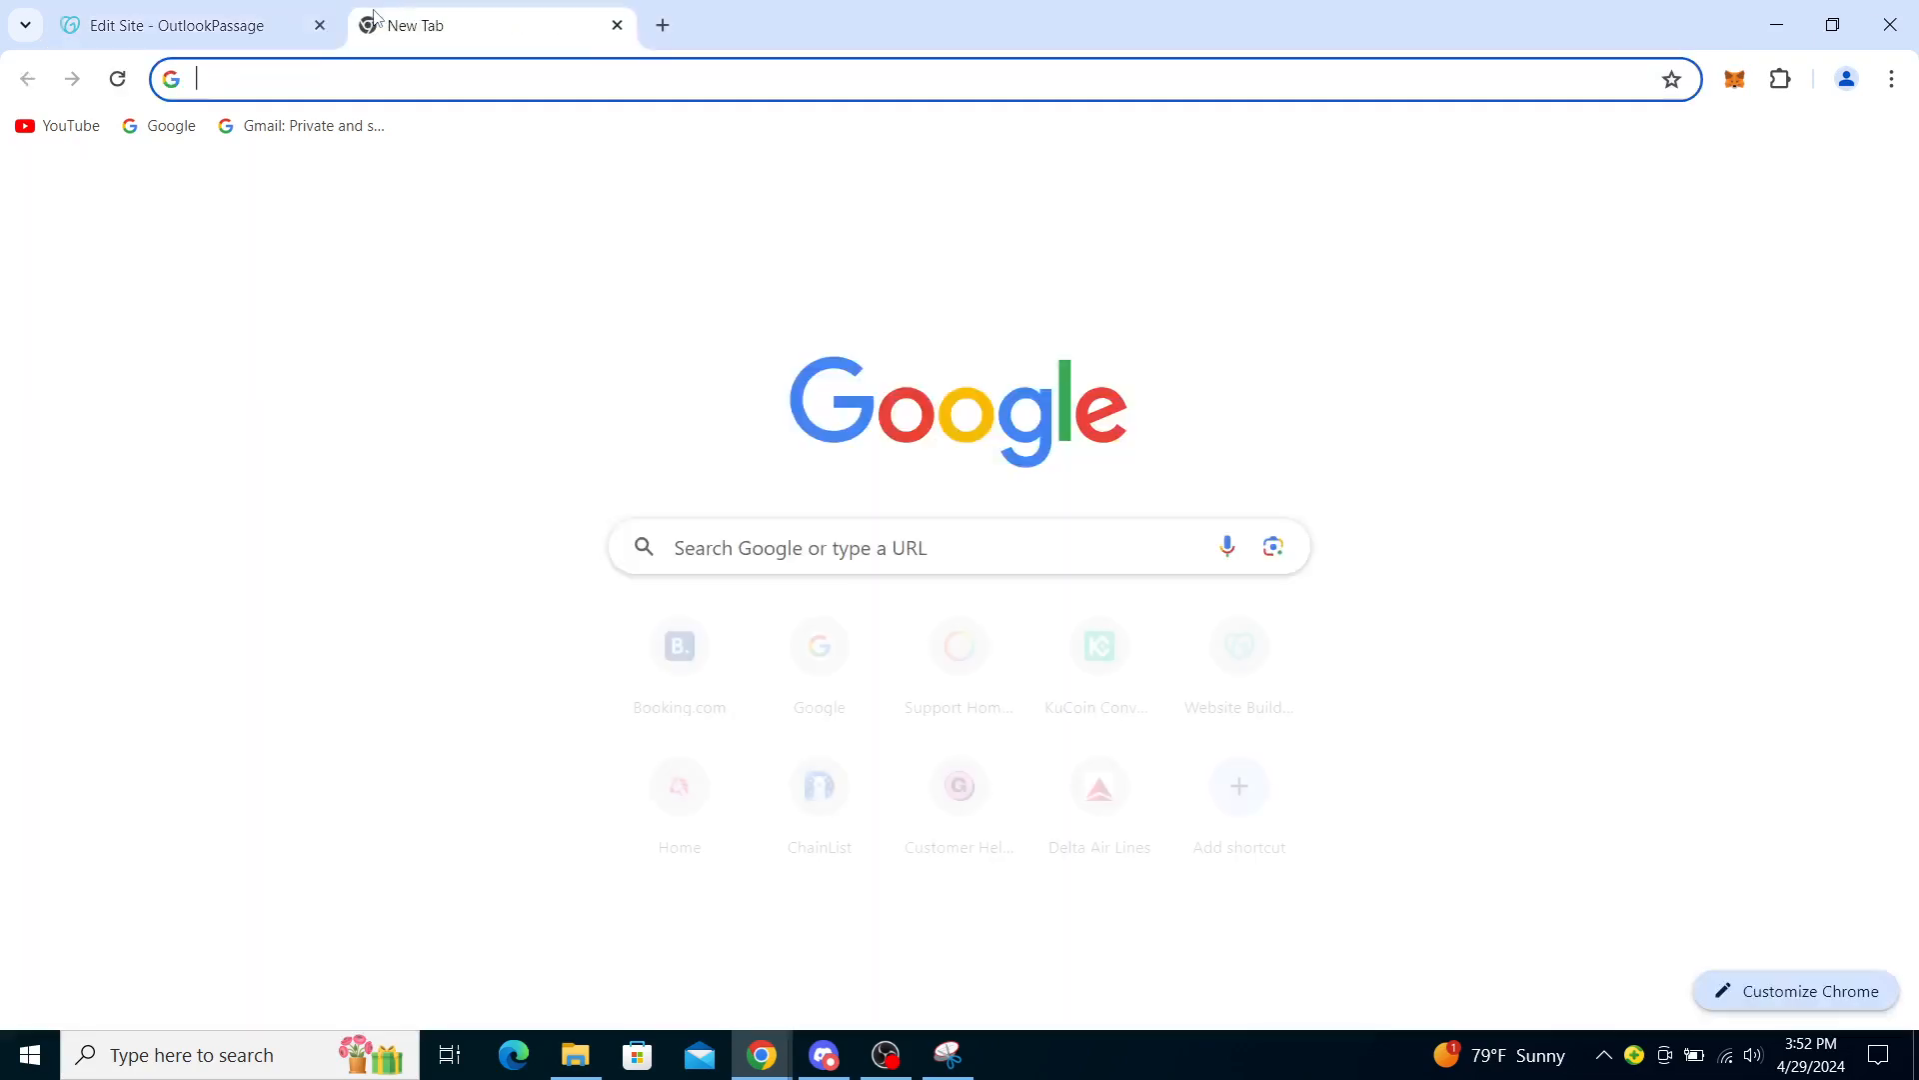
pyautogui.write('godaddy.com/en-ie/websites/website-builder')
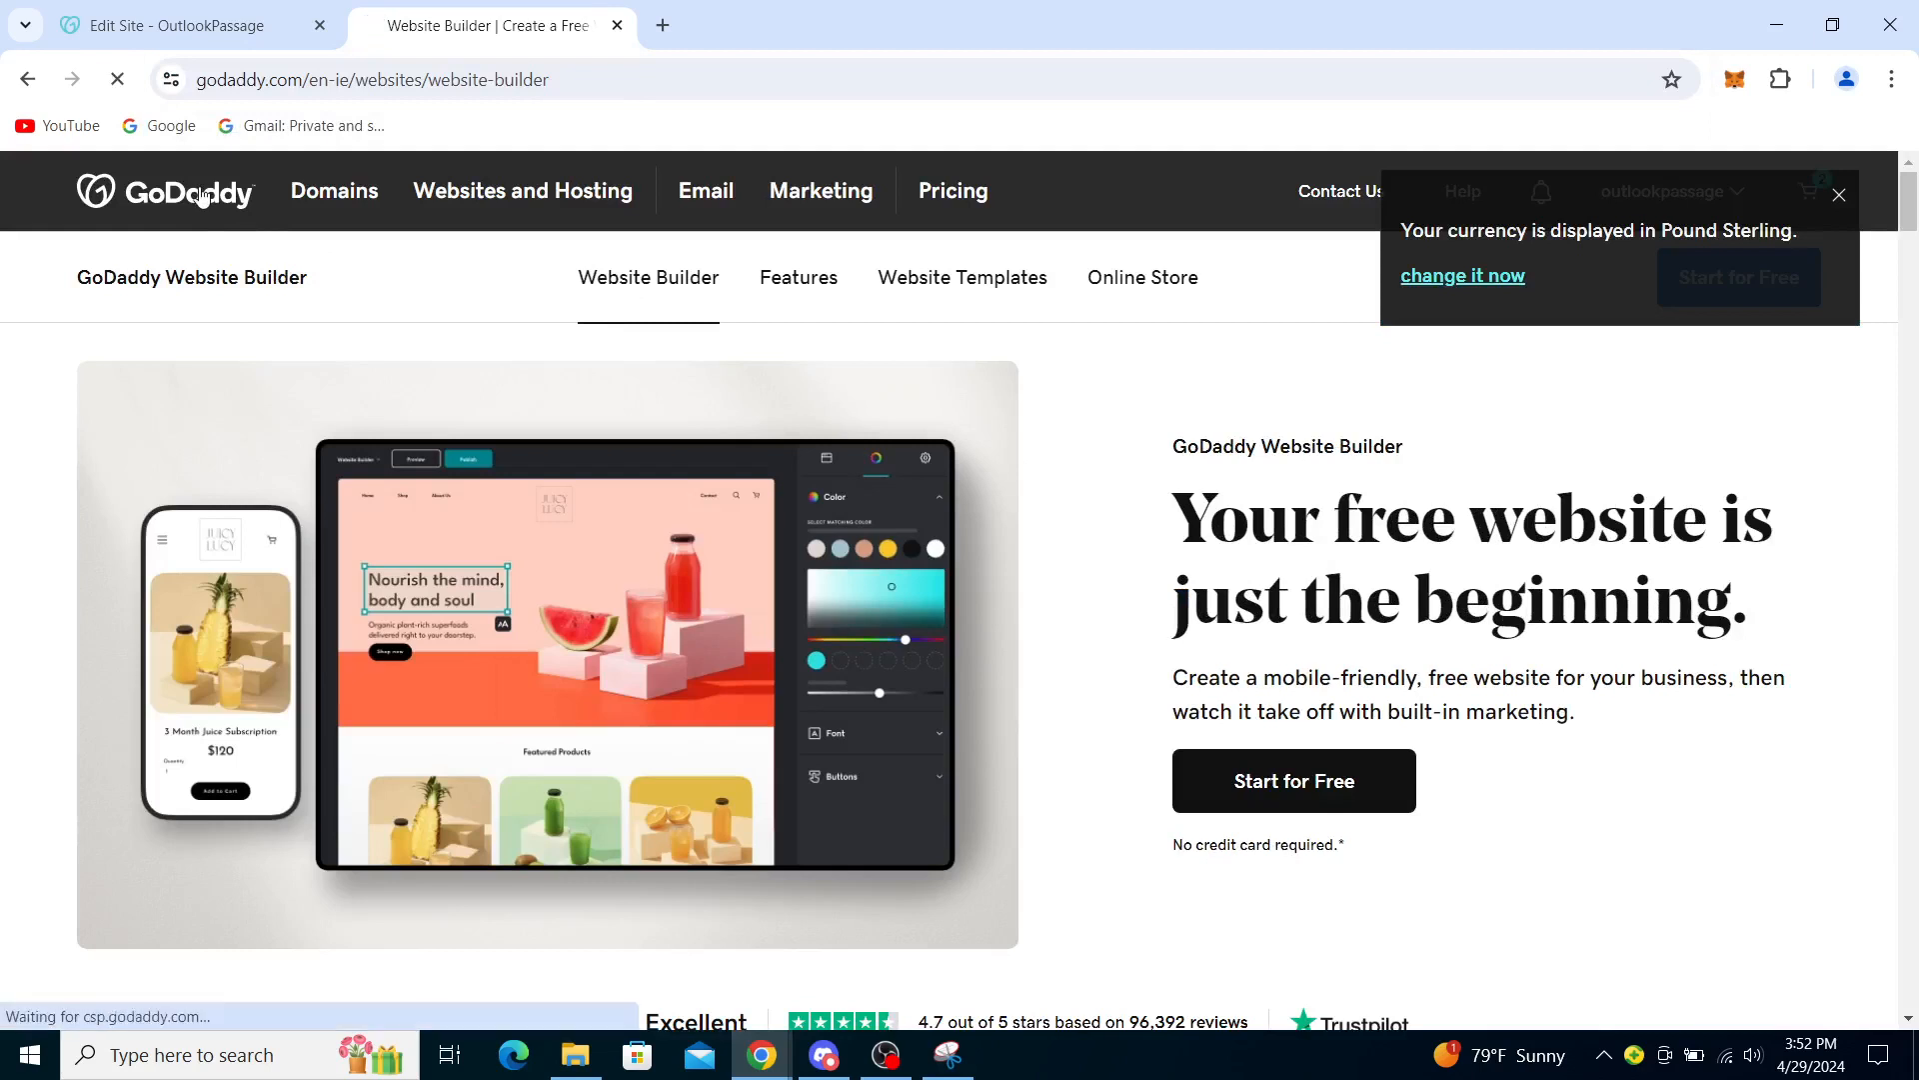
# Go to GoDaddy's main home page via the logo and explore the top navigation
pyautogui.click(165, 192)
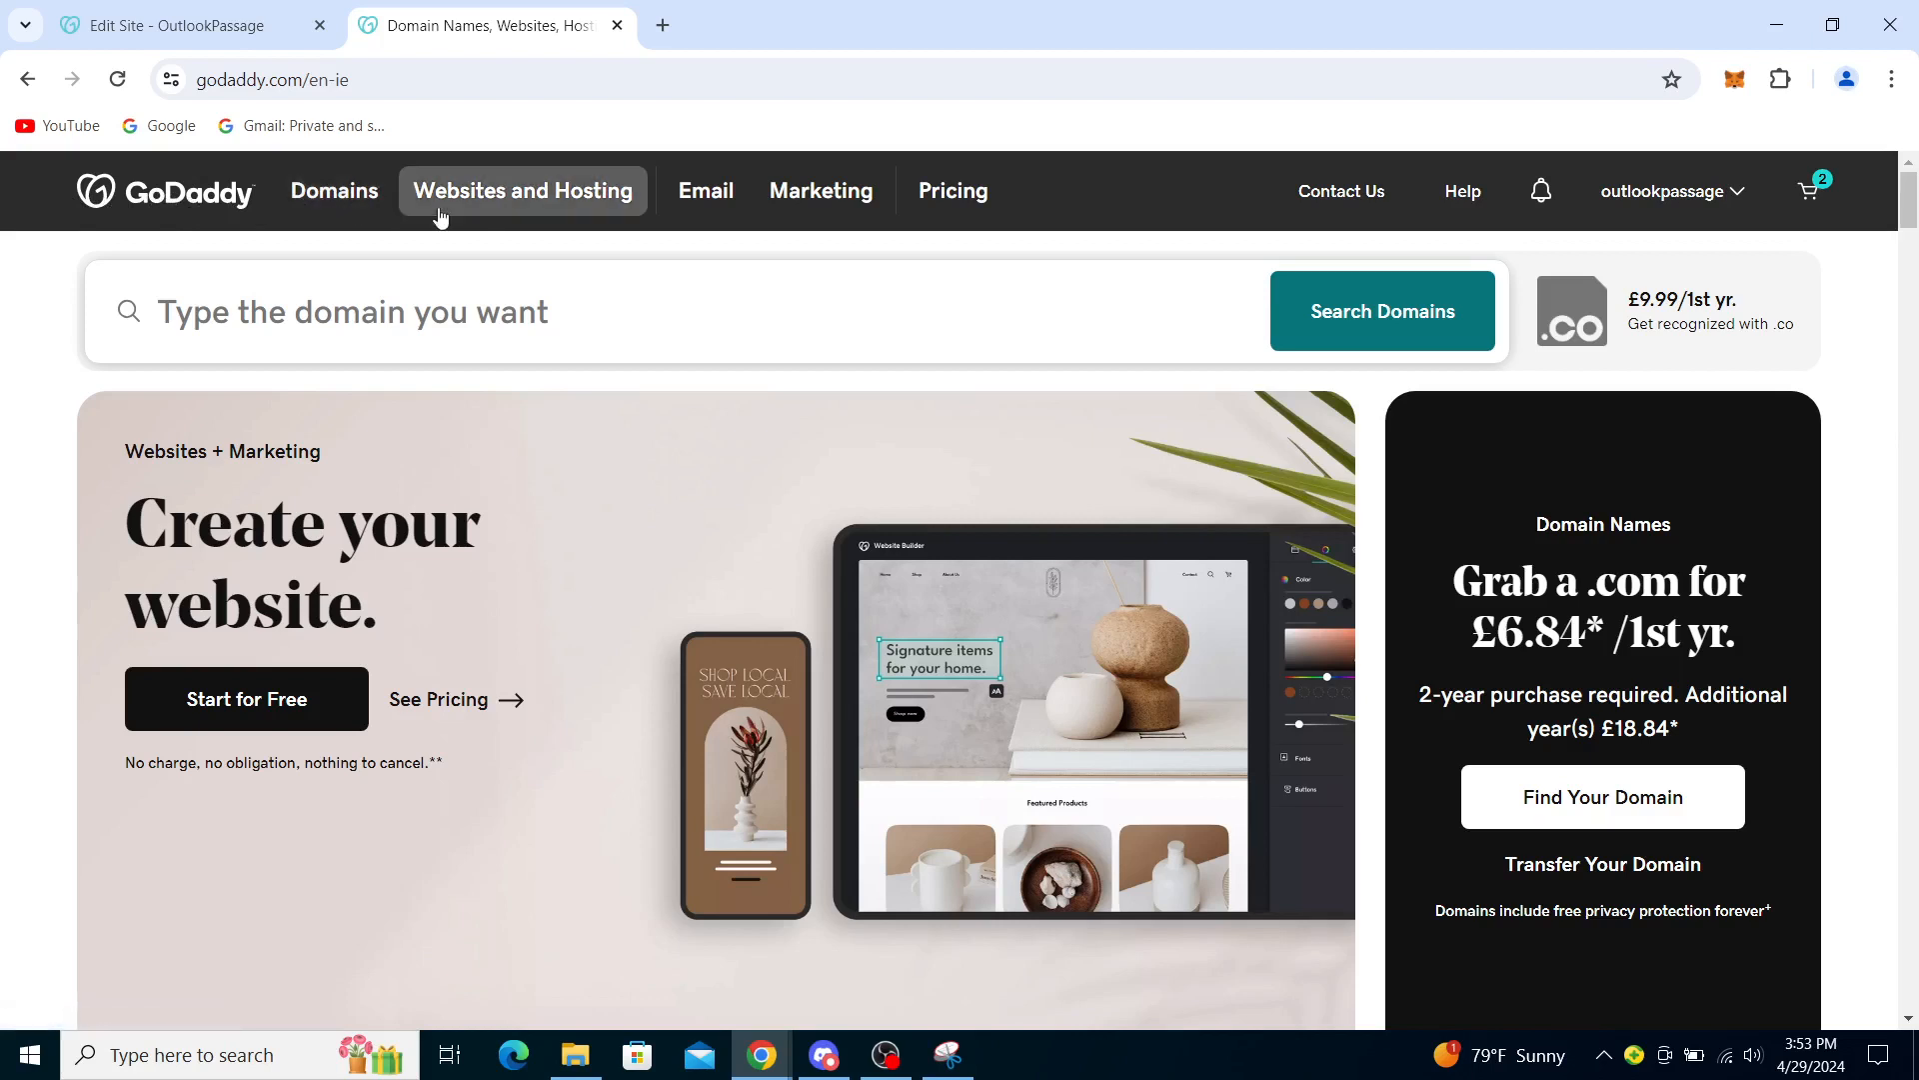
pyautogui.moveTo(820, 189)
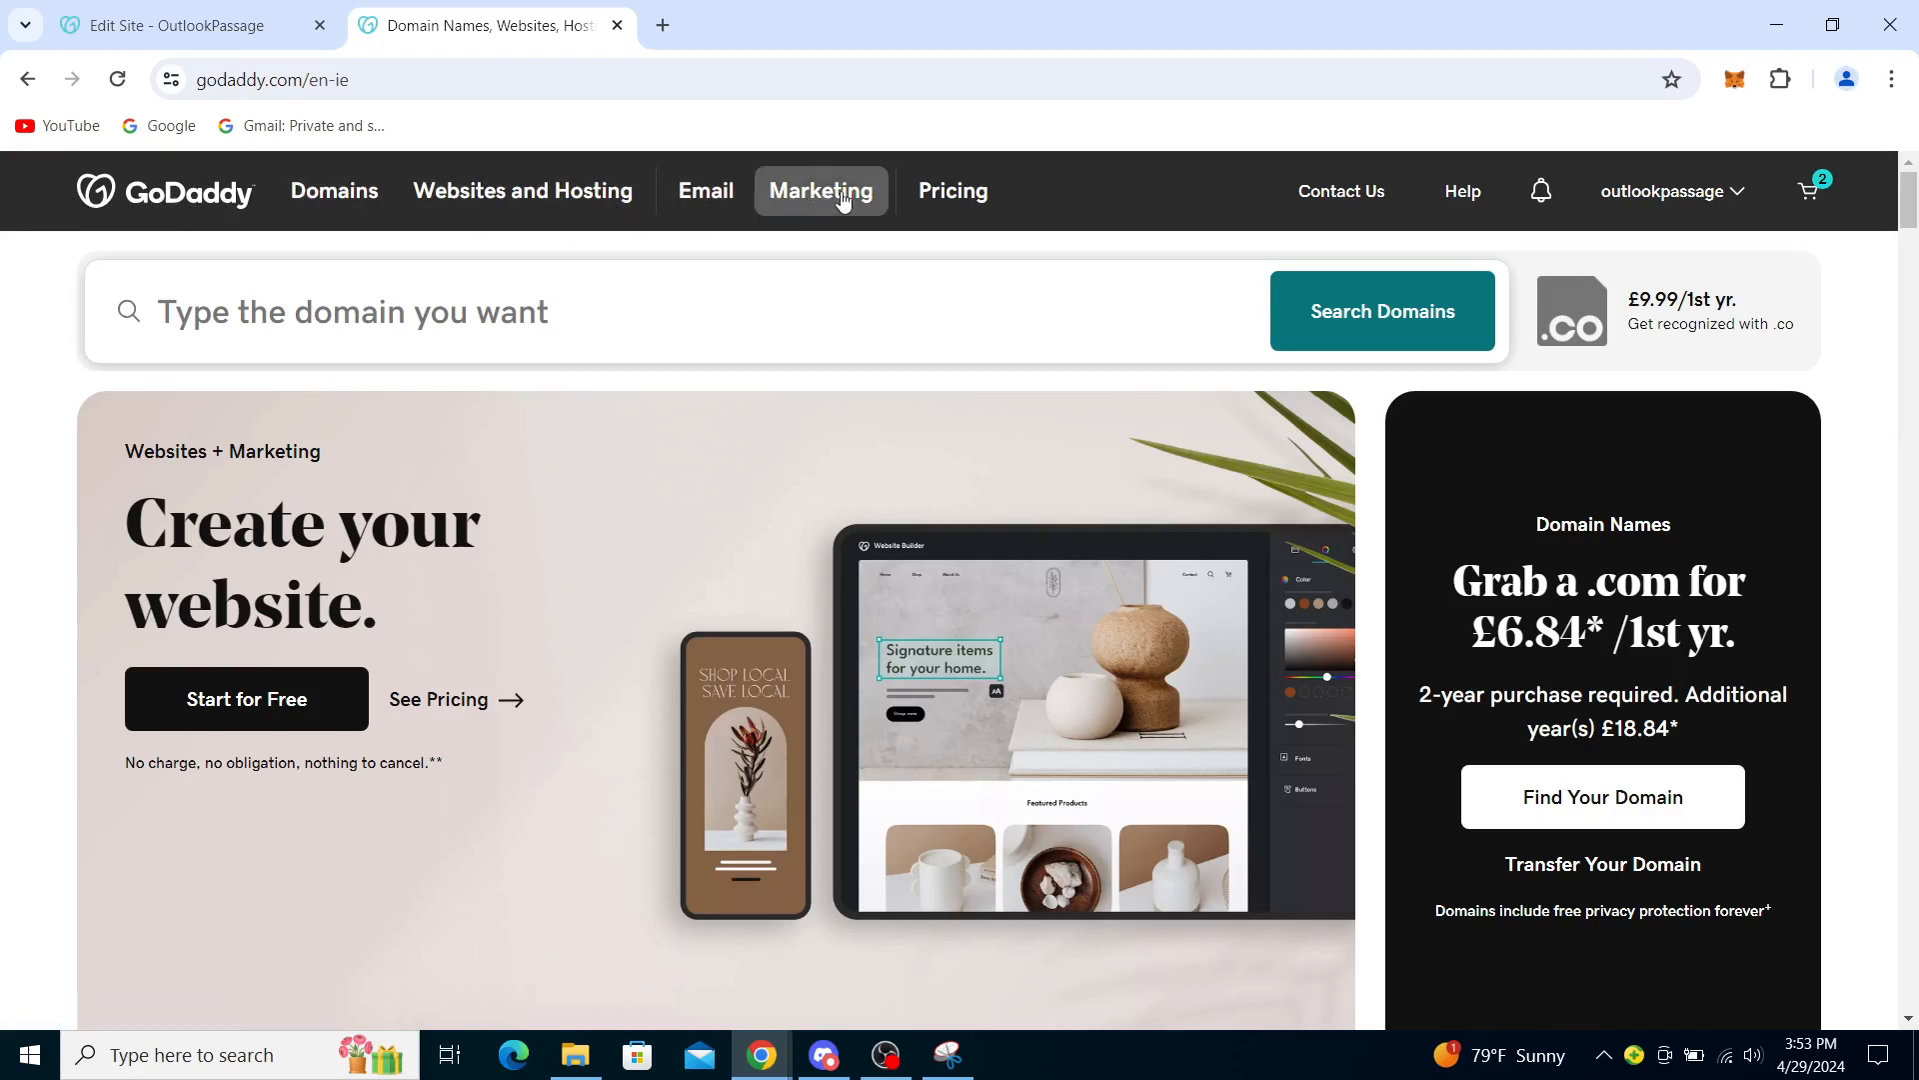
pyautogui.moveTo(1462, 192)
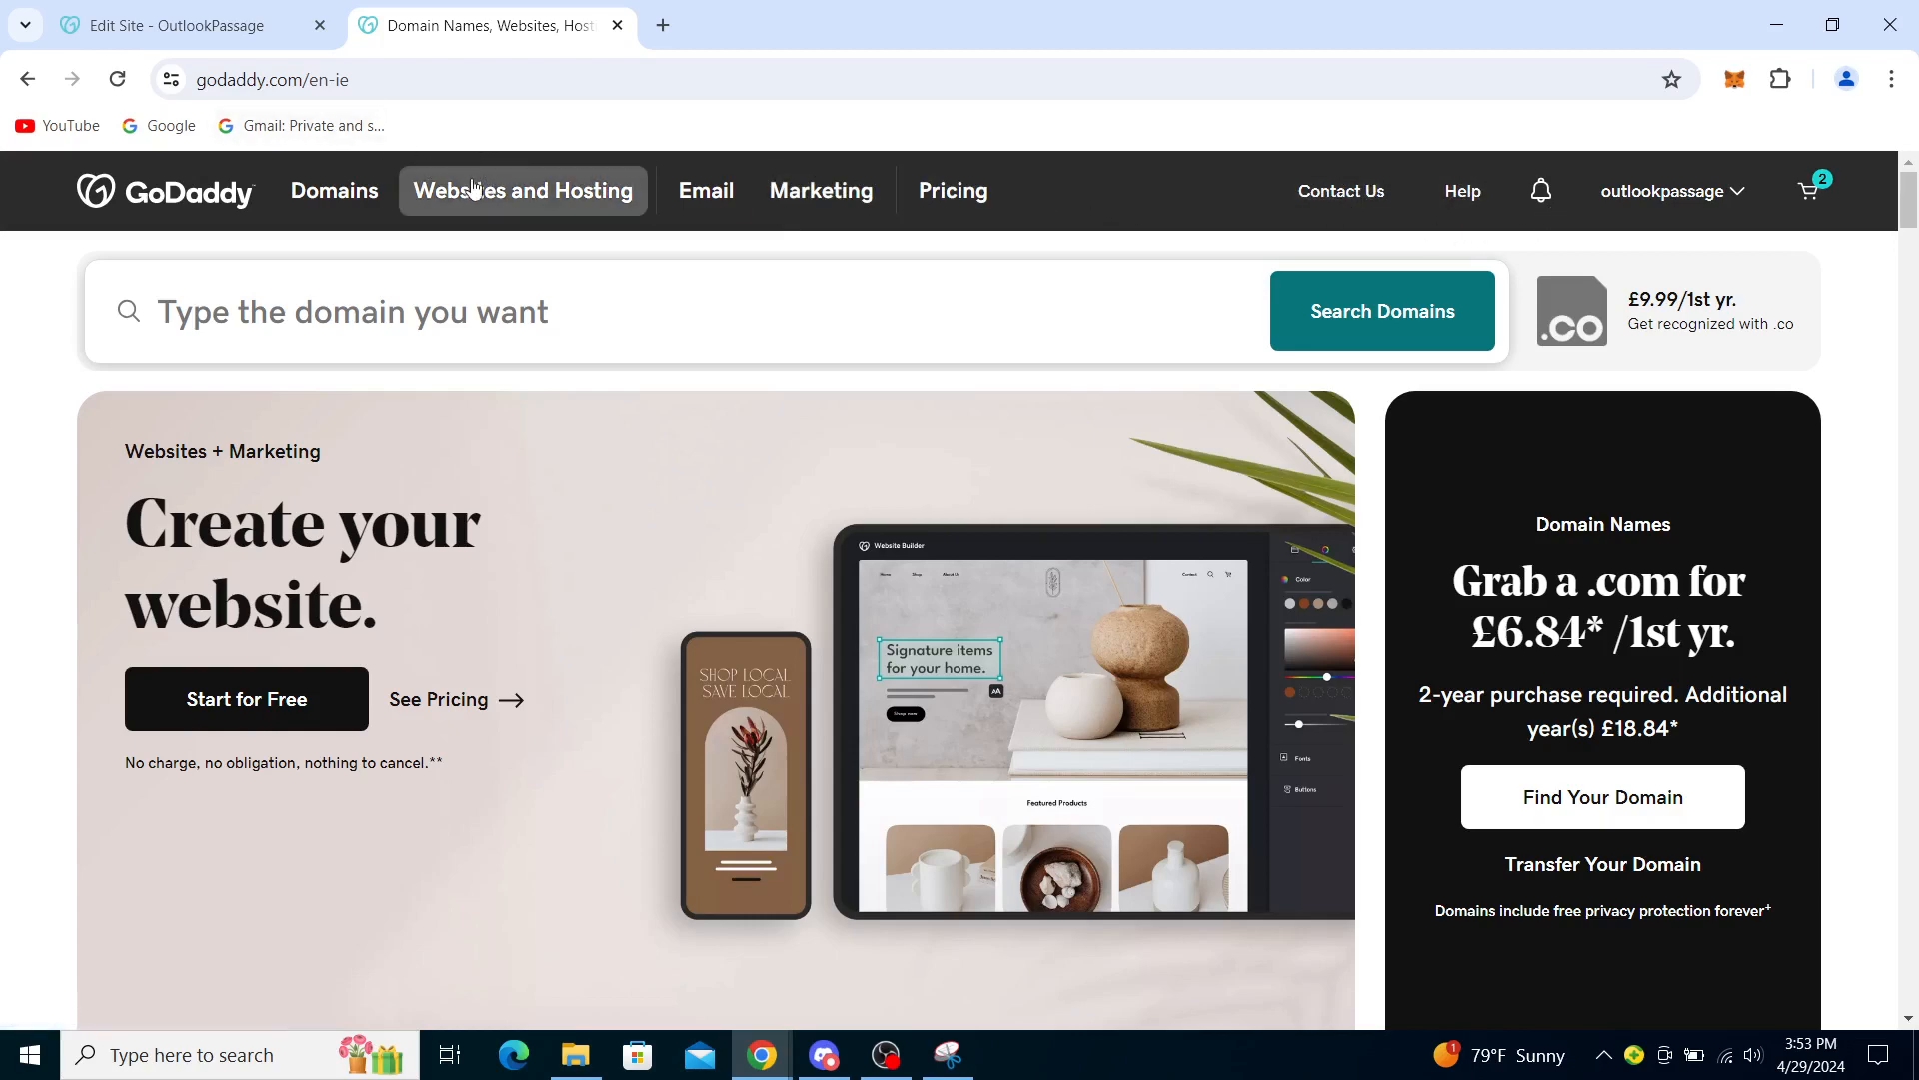
pyautogui.click(333, 191)
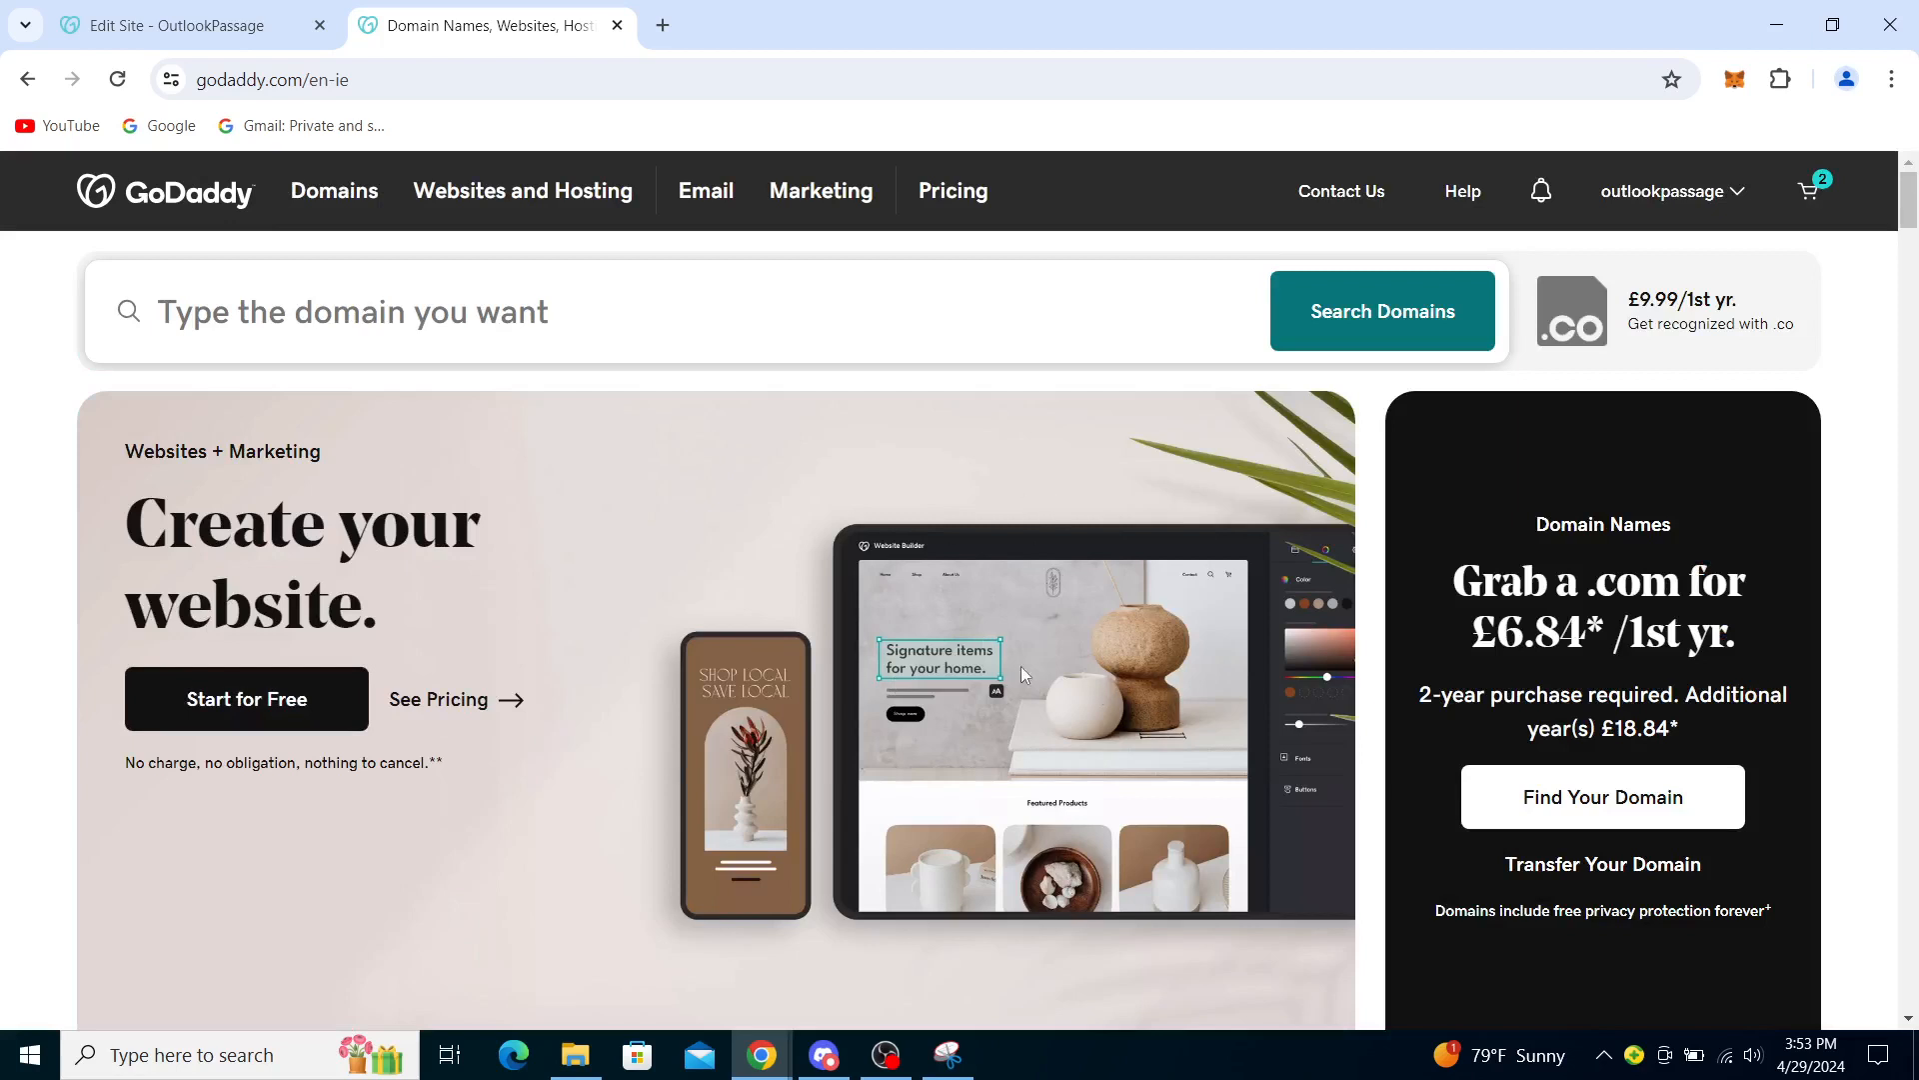
pyautogui.moveTo(1077, 927)
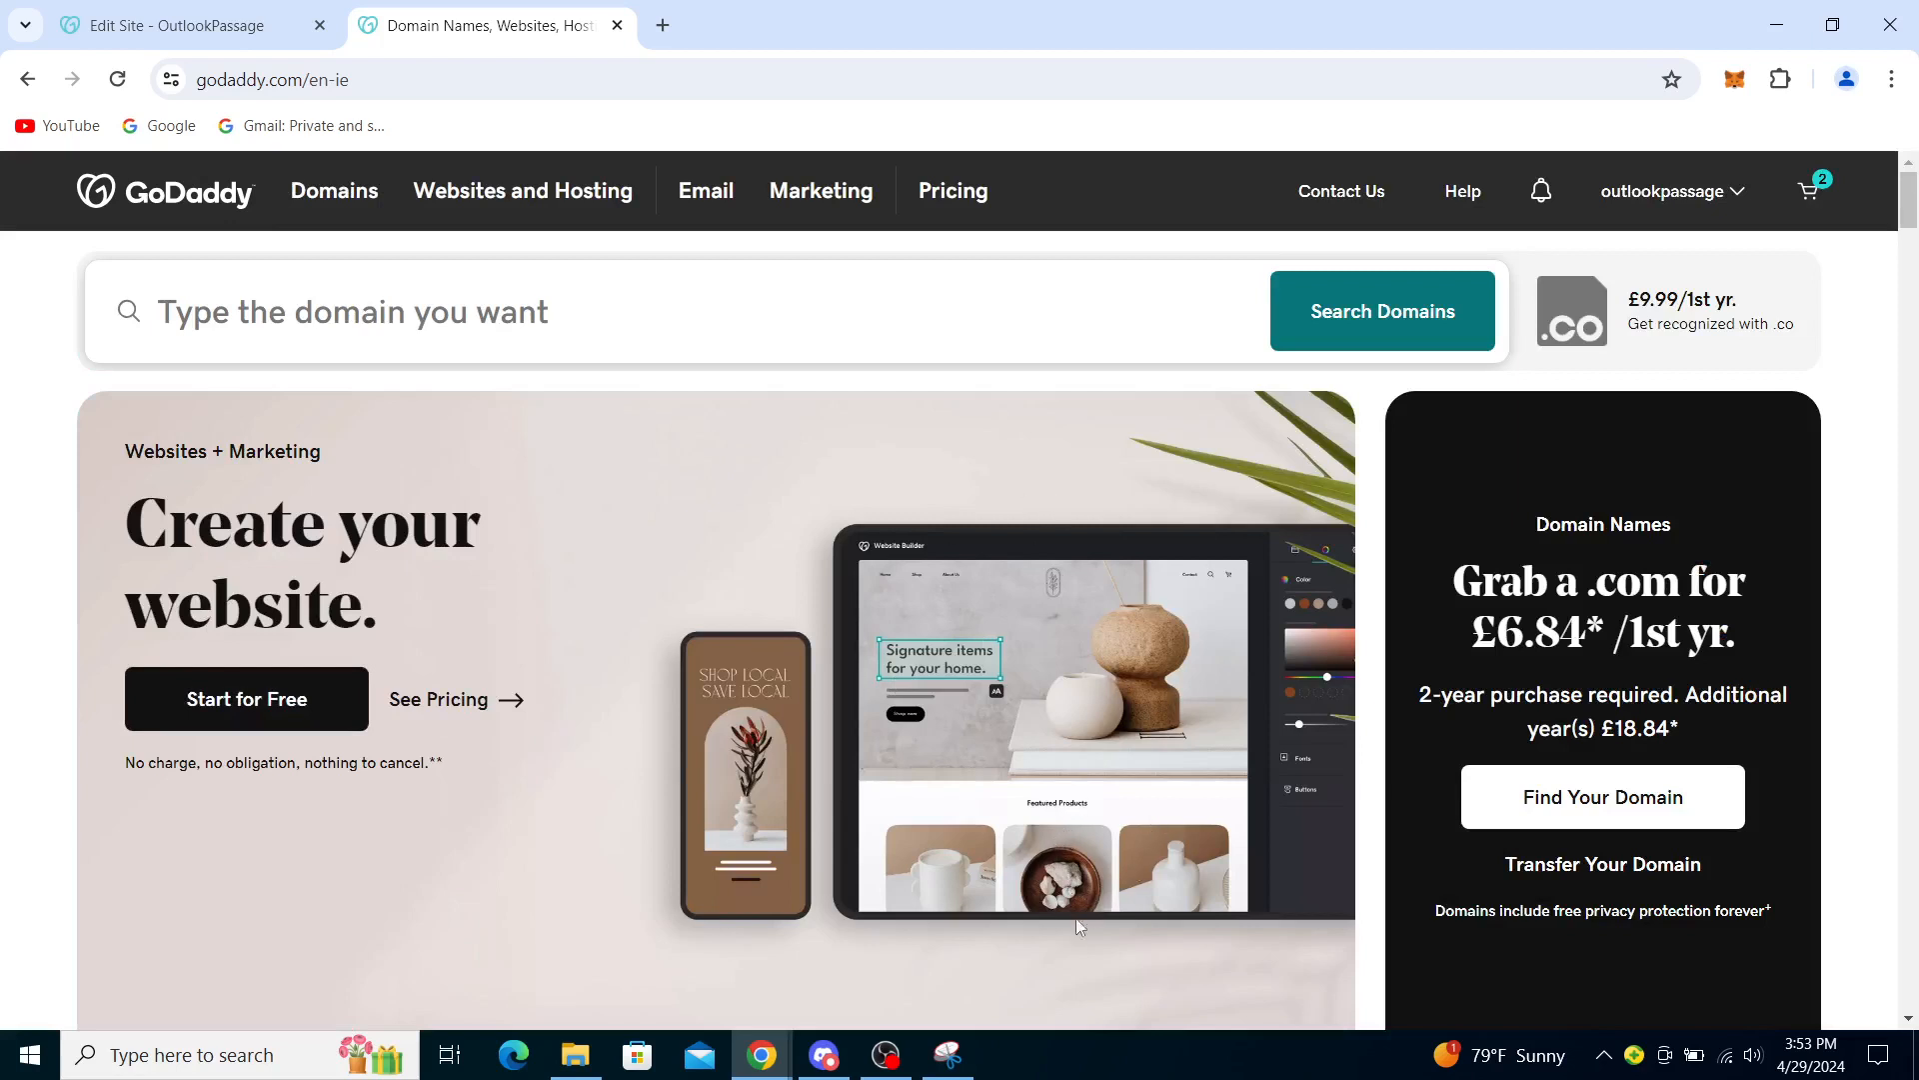
# Bring up Snipping Tool and underline the login and Domain Settings instruction steps
pyautogui.click(947, 1054)
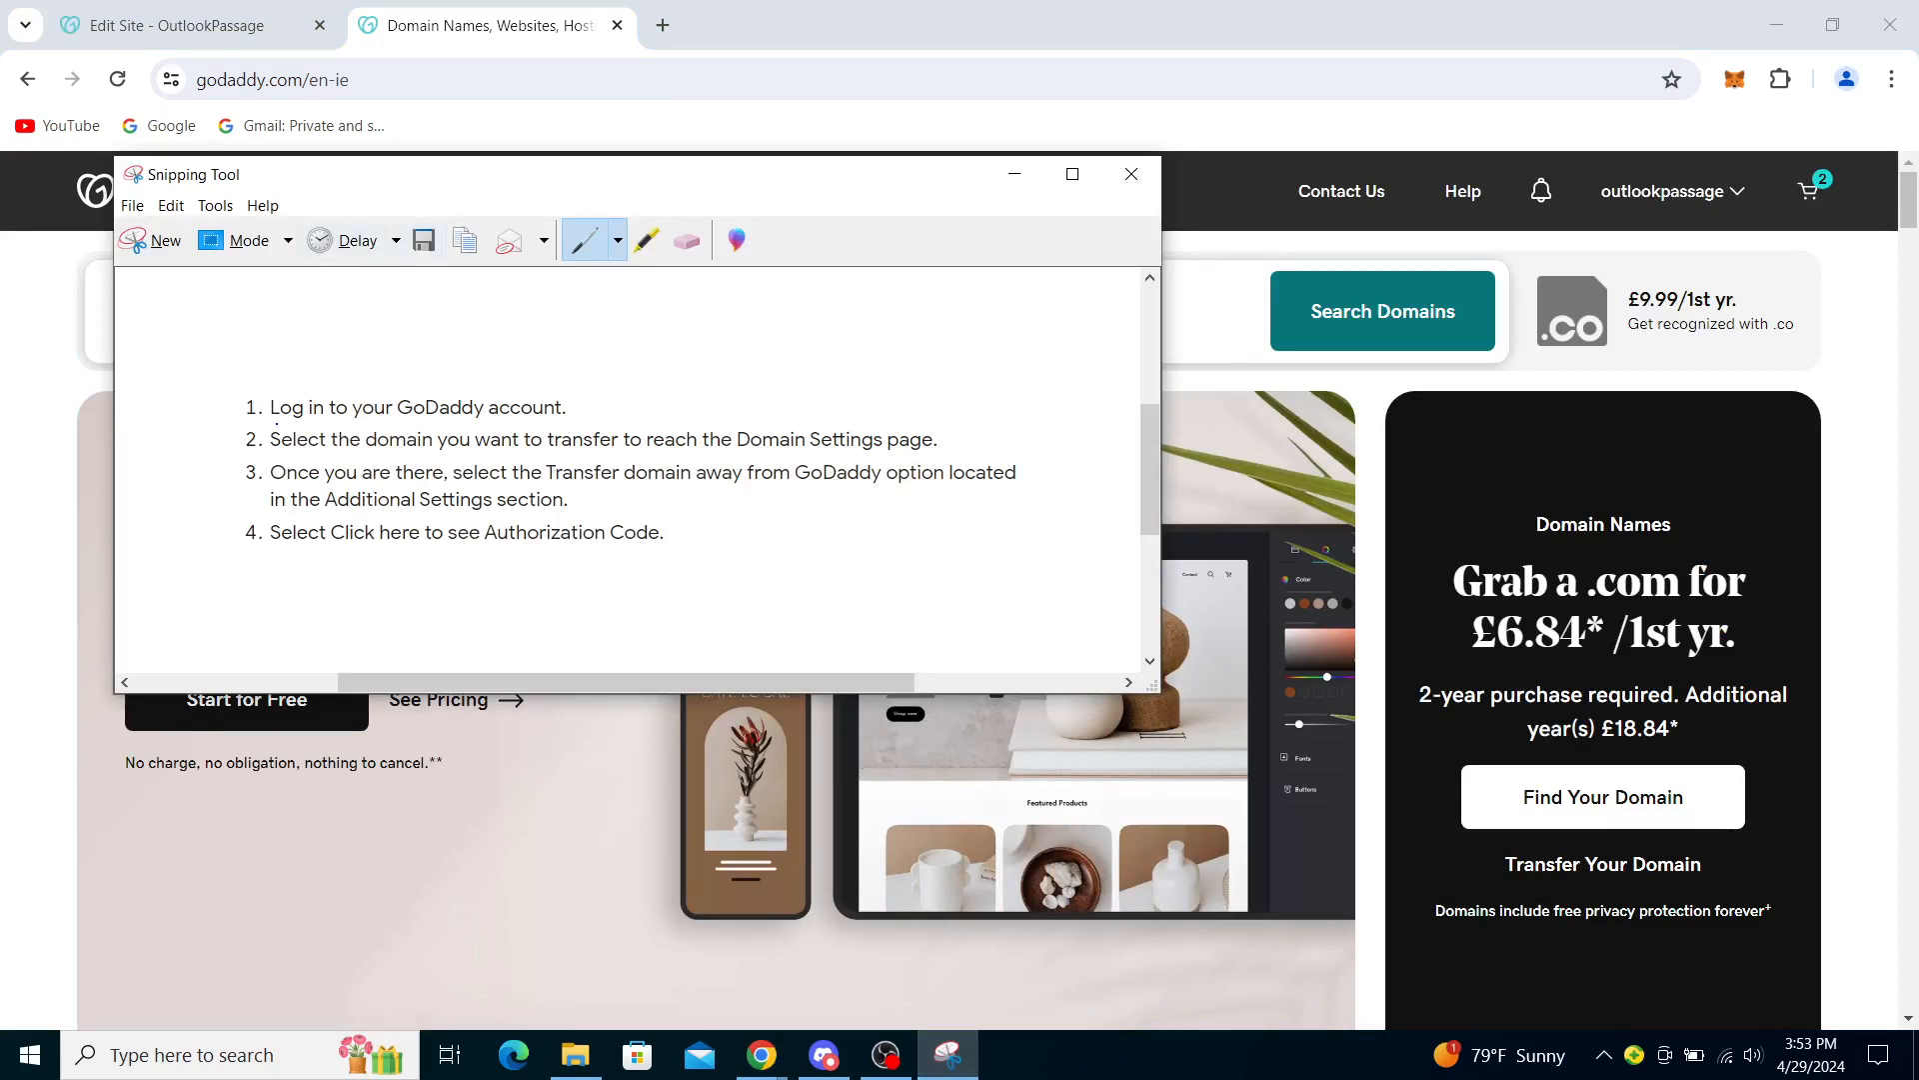
pyautogui.moveTo(274, 424); pyautogui.dragTo(533, 423)
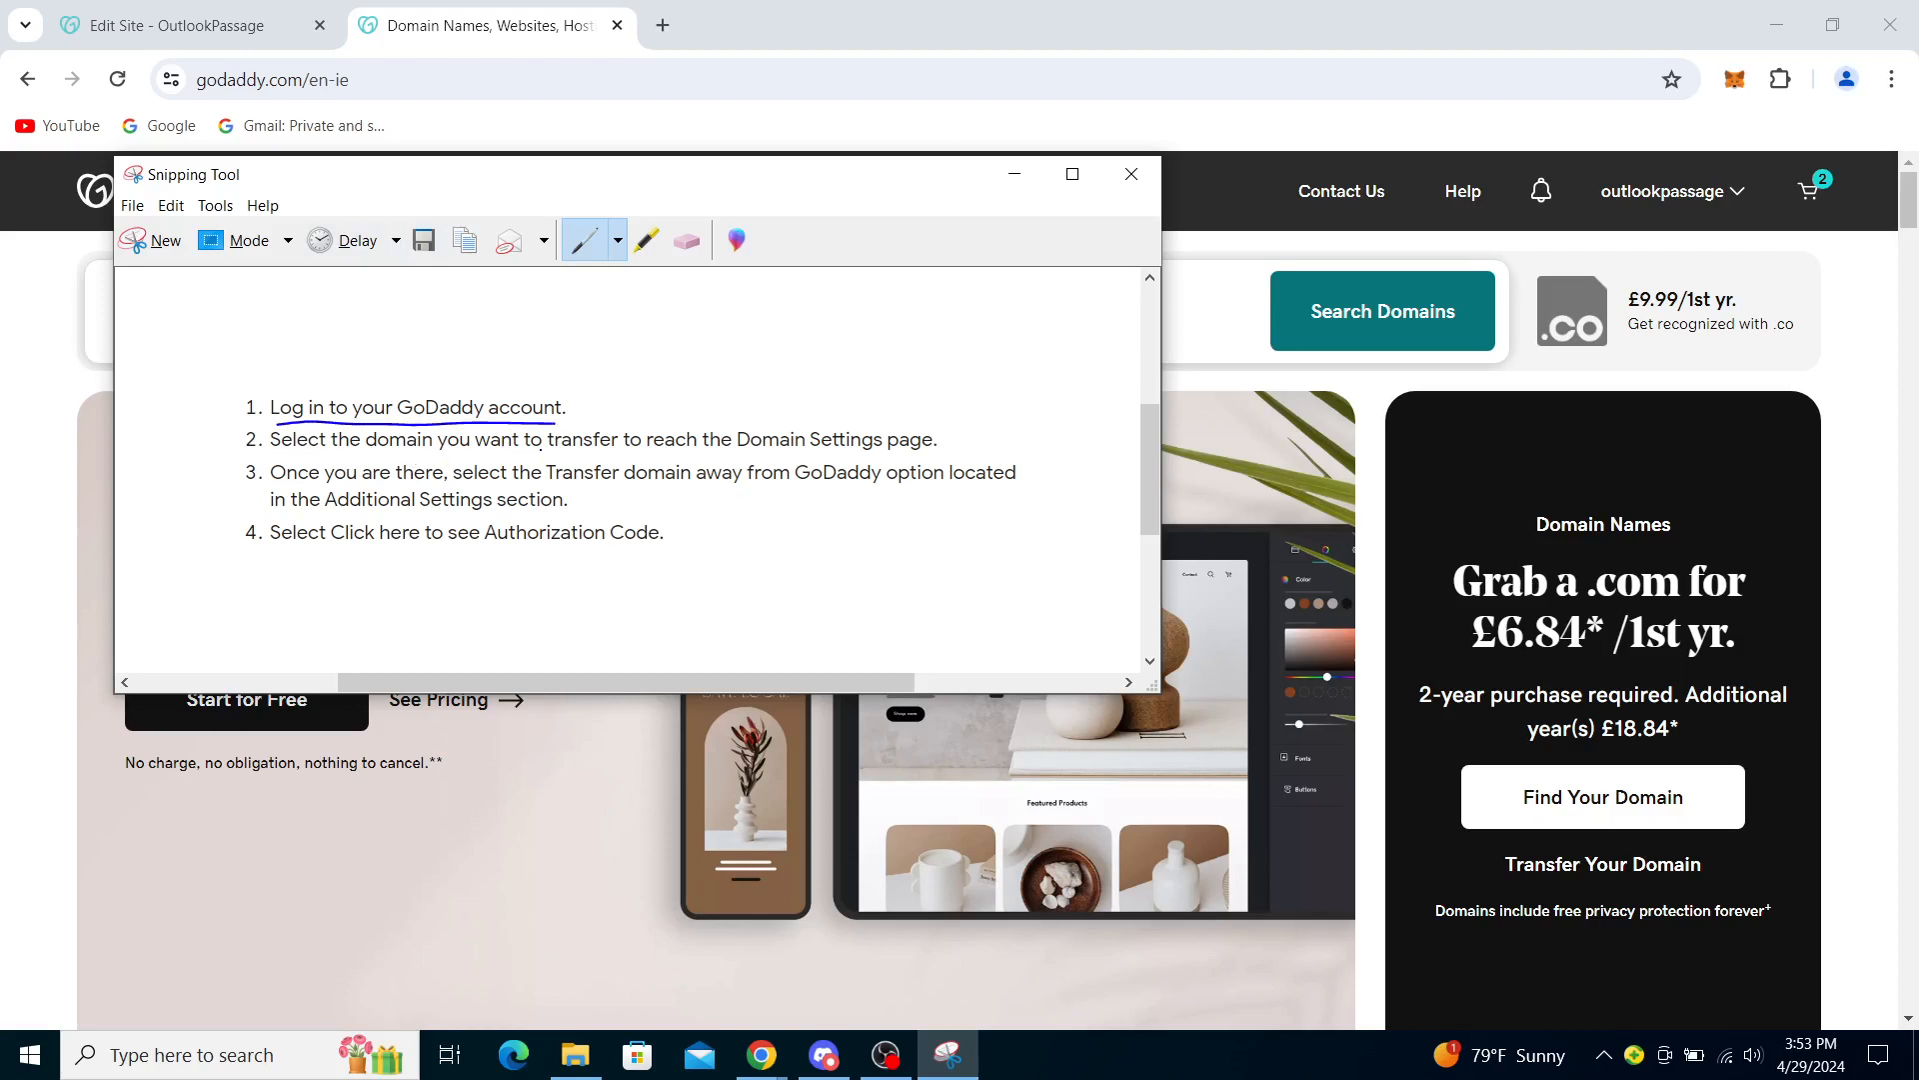
pyautogui.moveTo(549, 456); pyautogui.dragTo(856, 456)
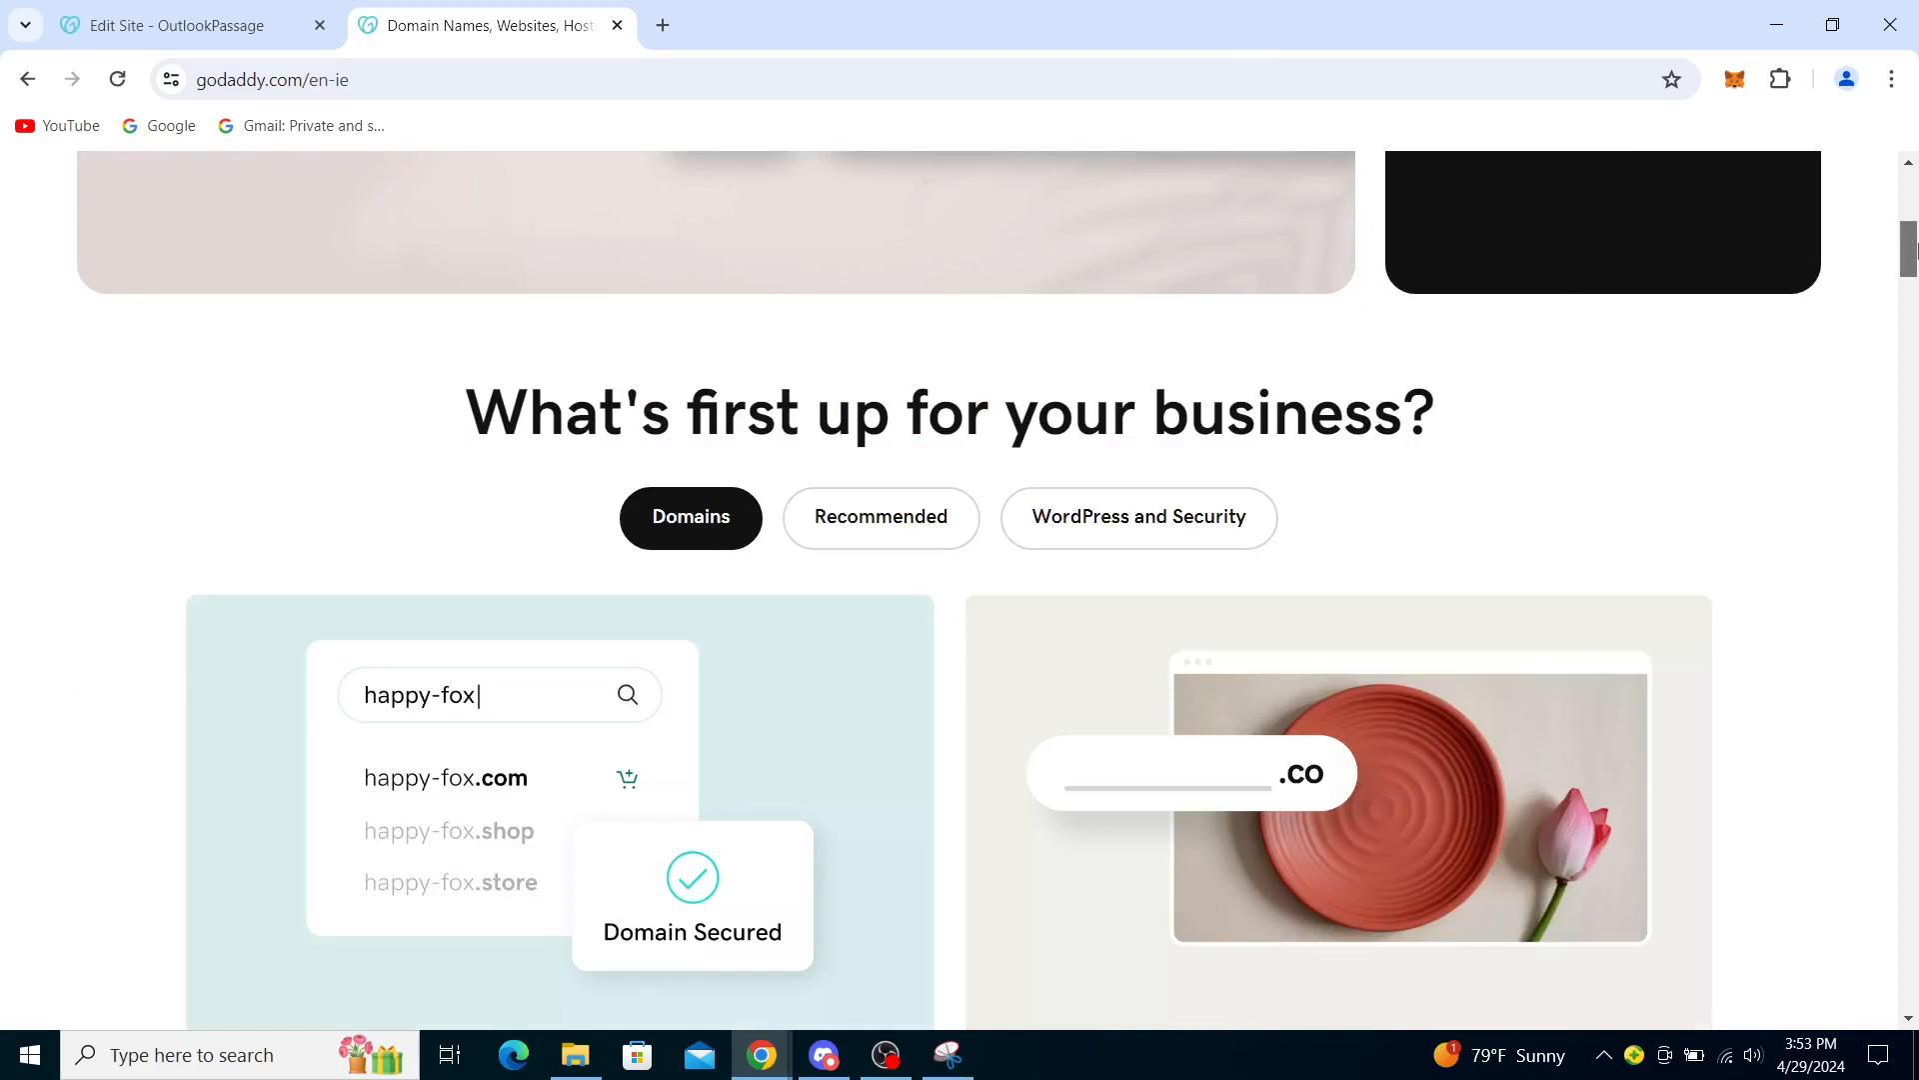
# Open My Products from the account menu, then bring the transfer notes forward
pyautogui.click(1673, 191)
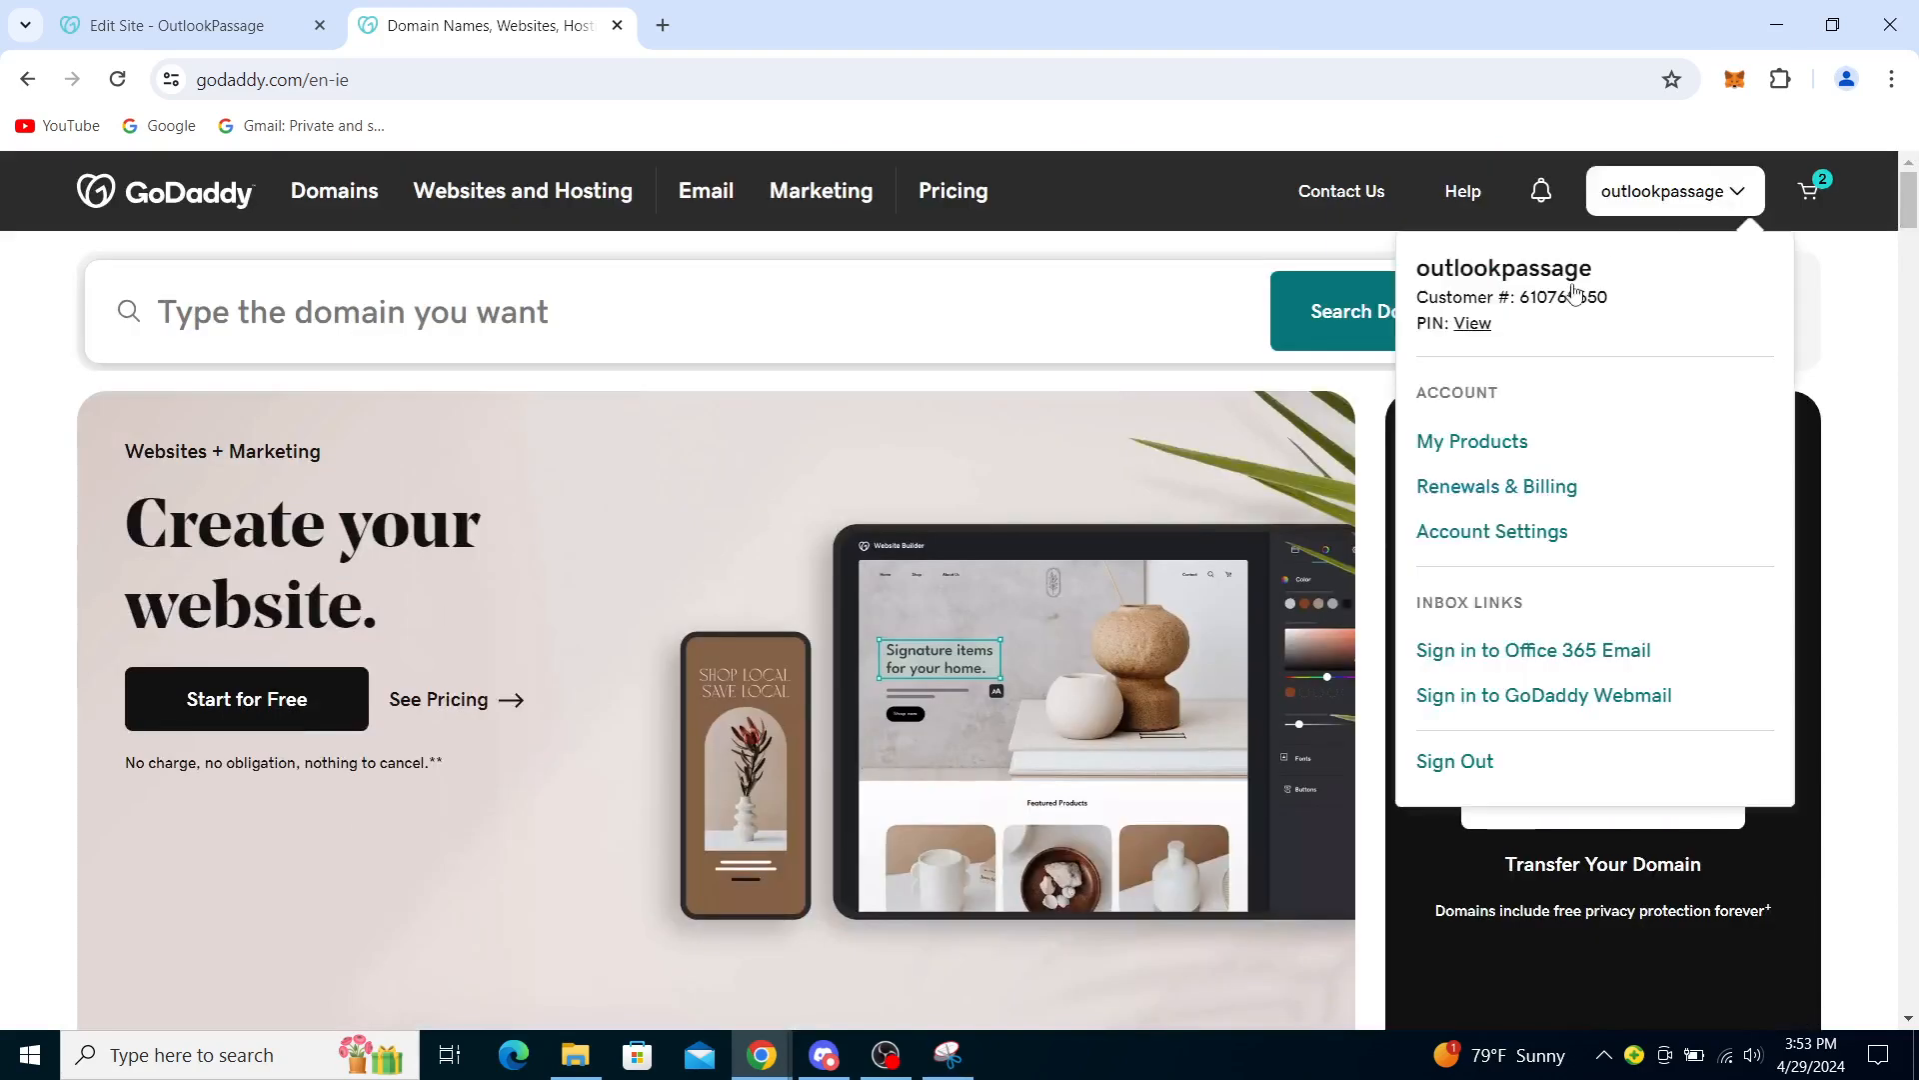
pyautogui.moveTo(1473, 442)
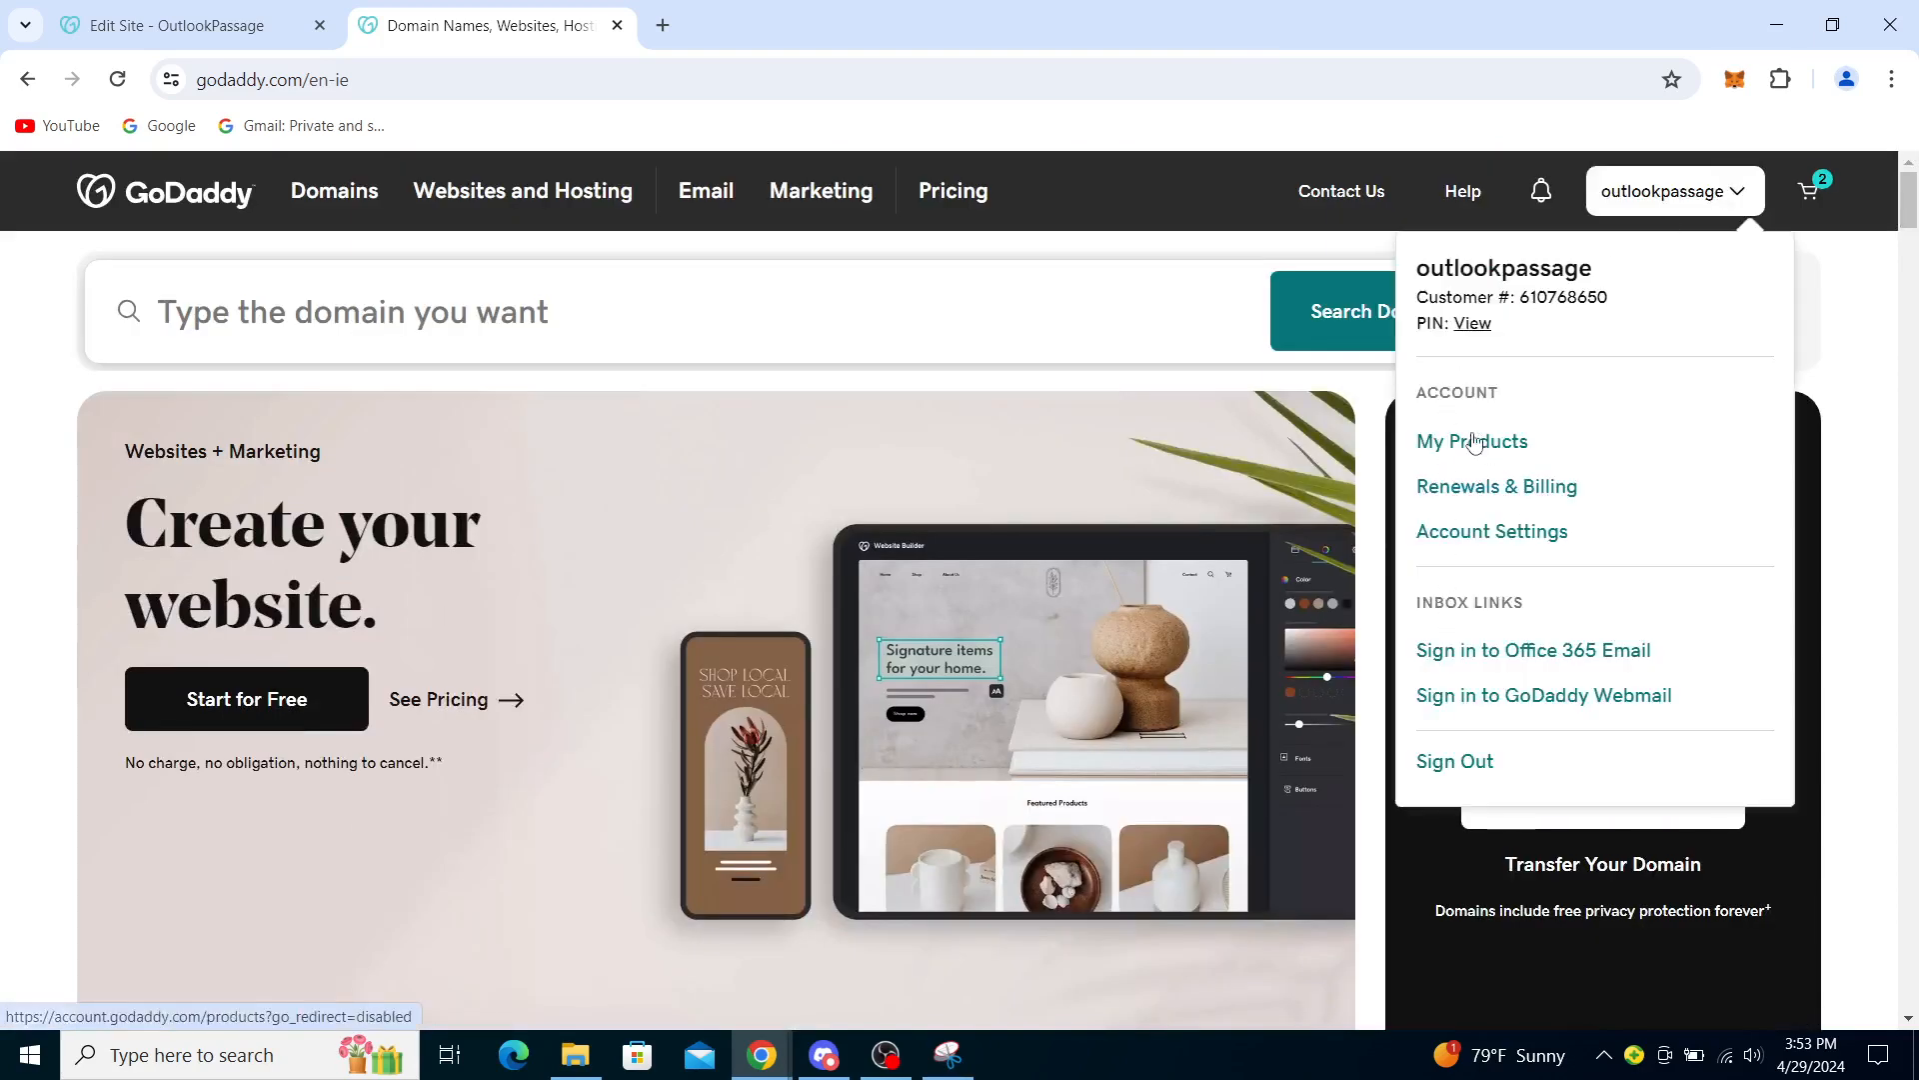
pyautogui.click(1471, 441)
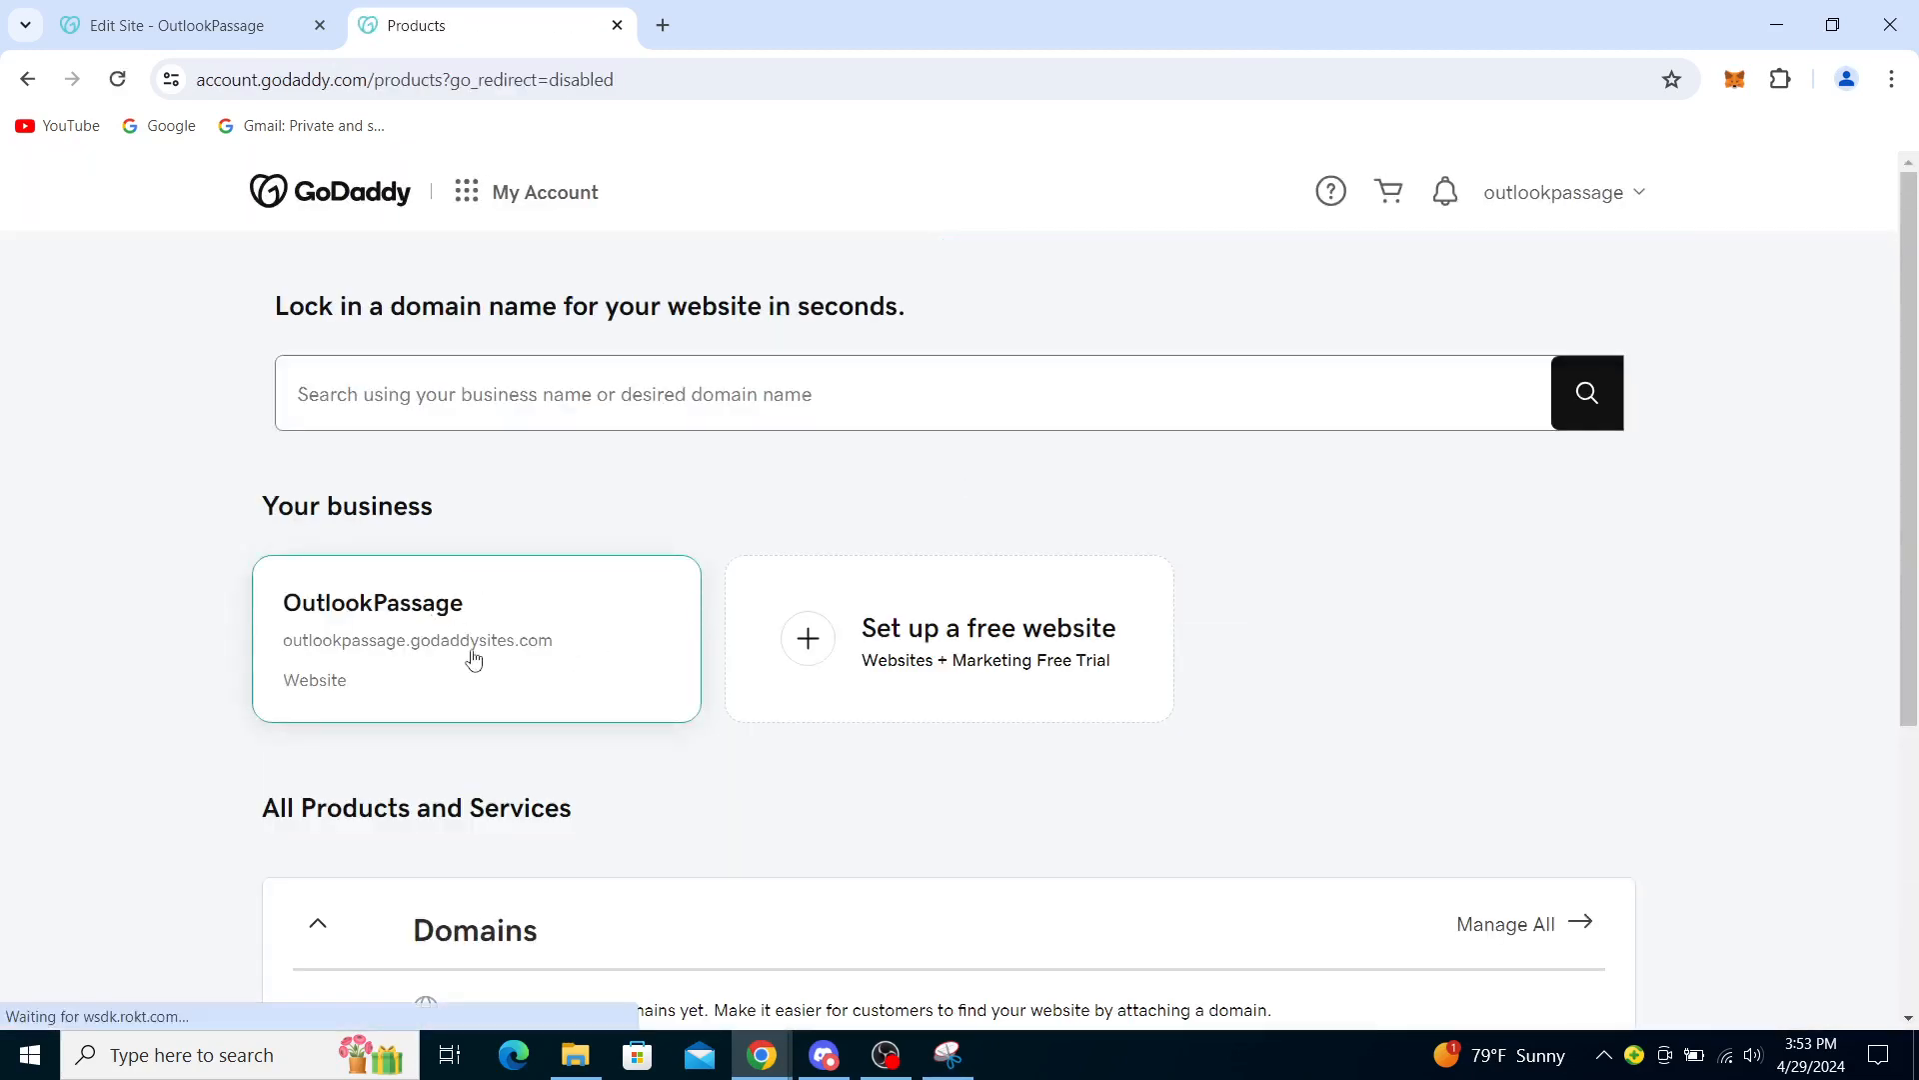
pyautogui.moveTo(454, 883)
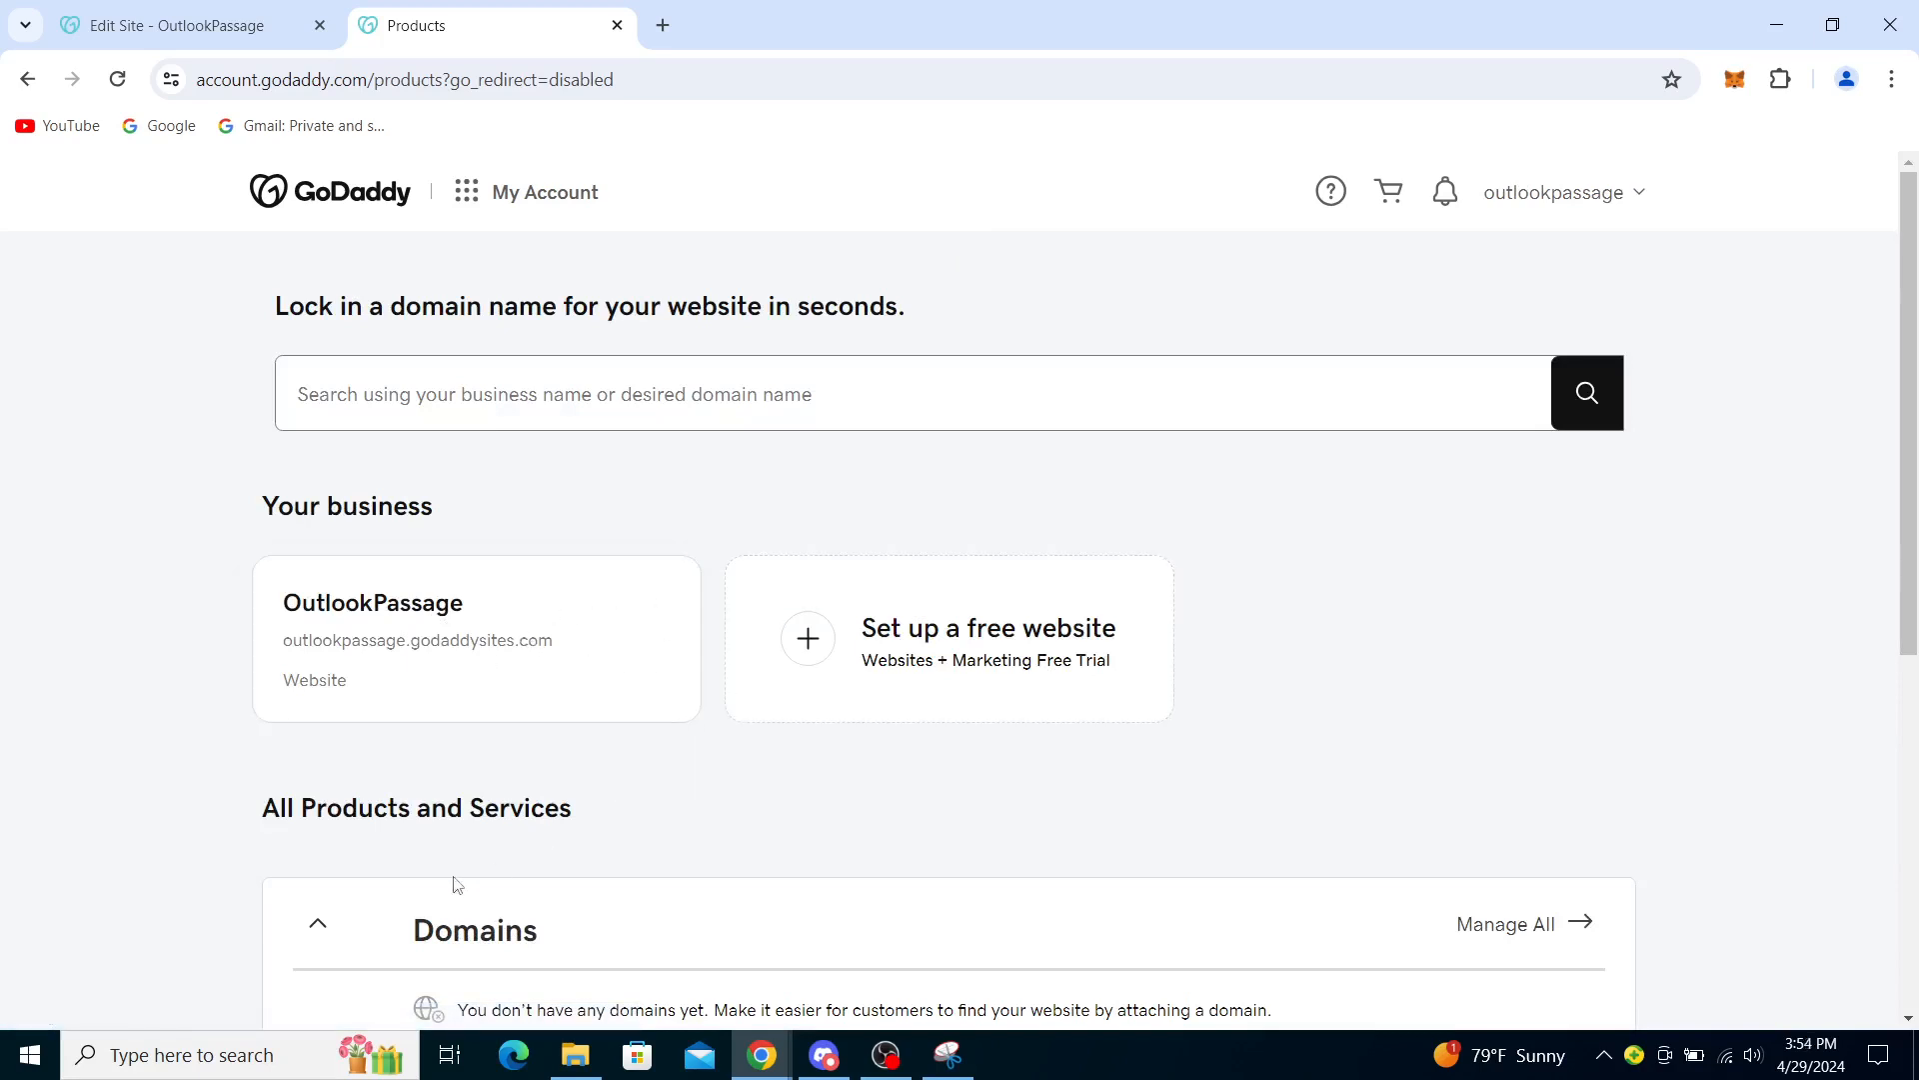
pyautogui.scroll(-3)
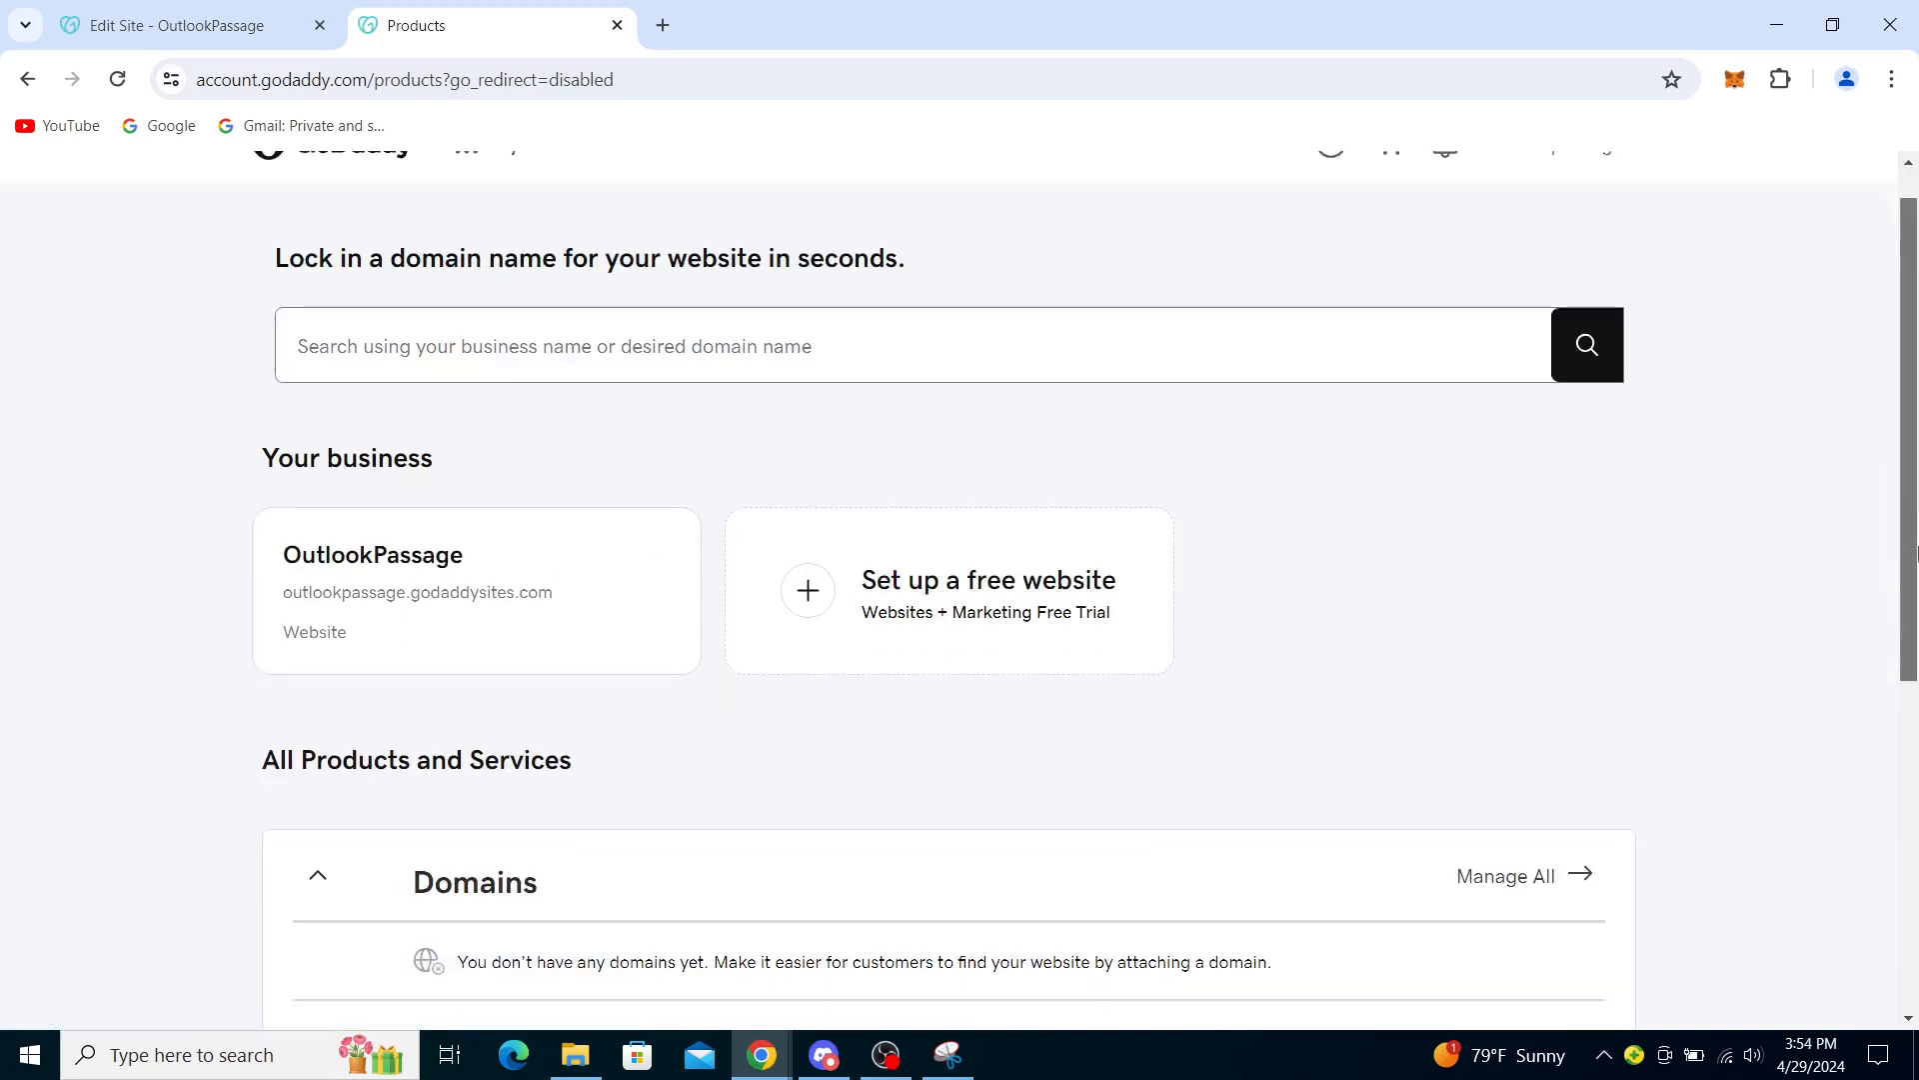
pyautogui.scroll(-3)
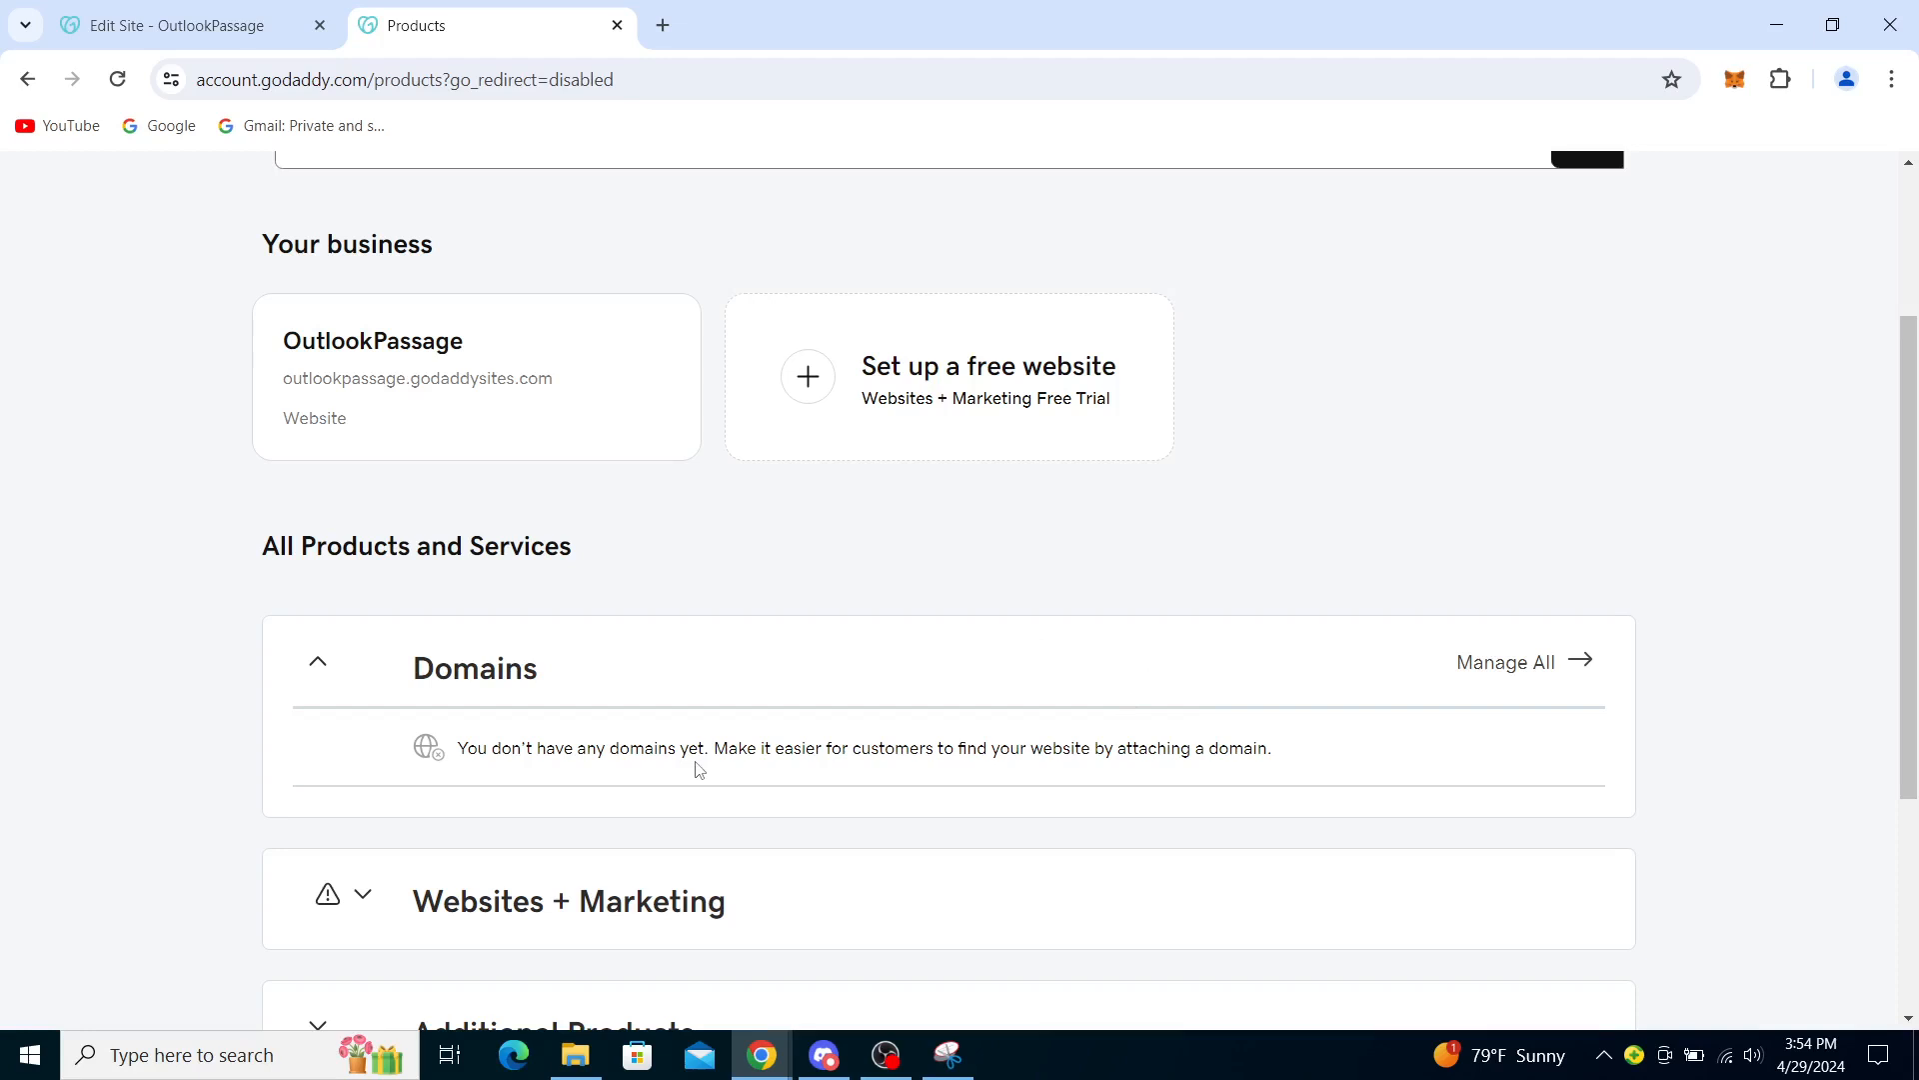
pyautogui.click(947, 1054)
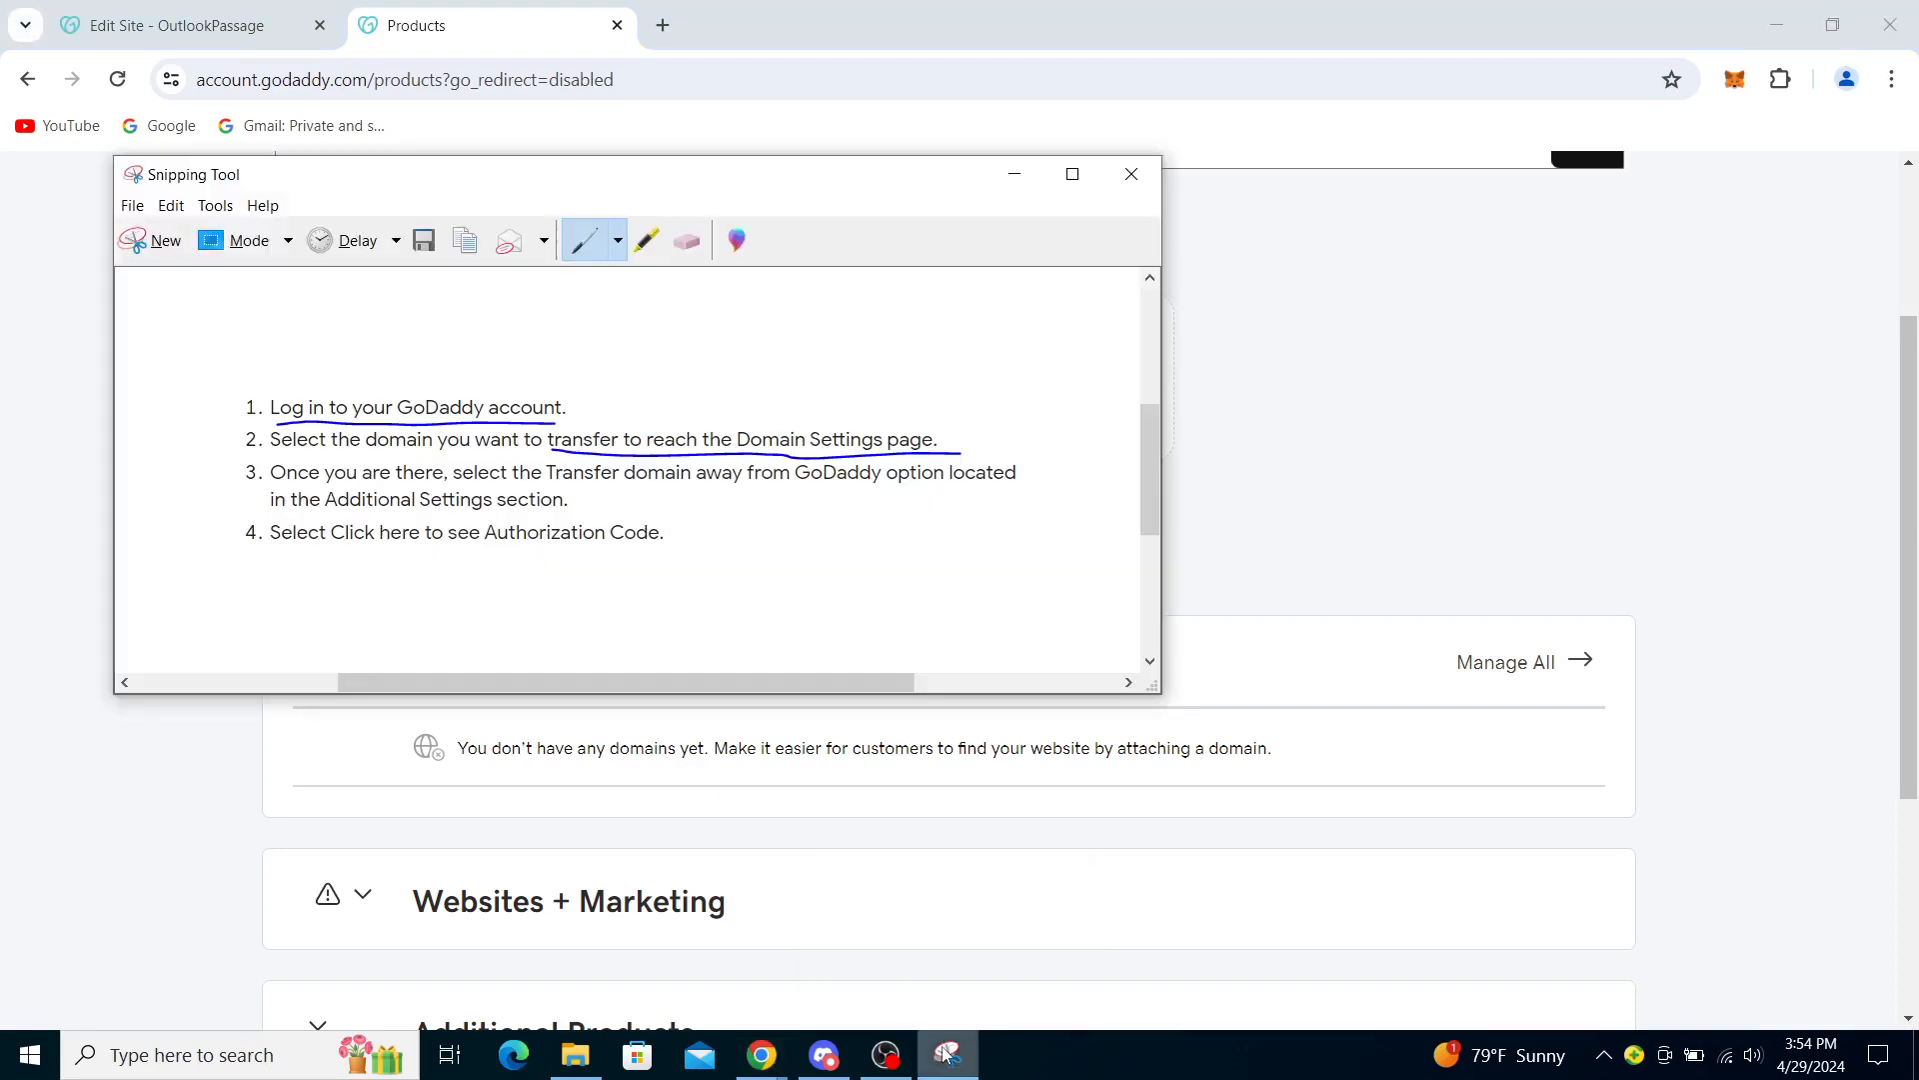